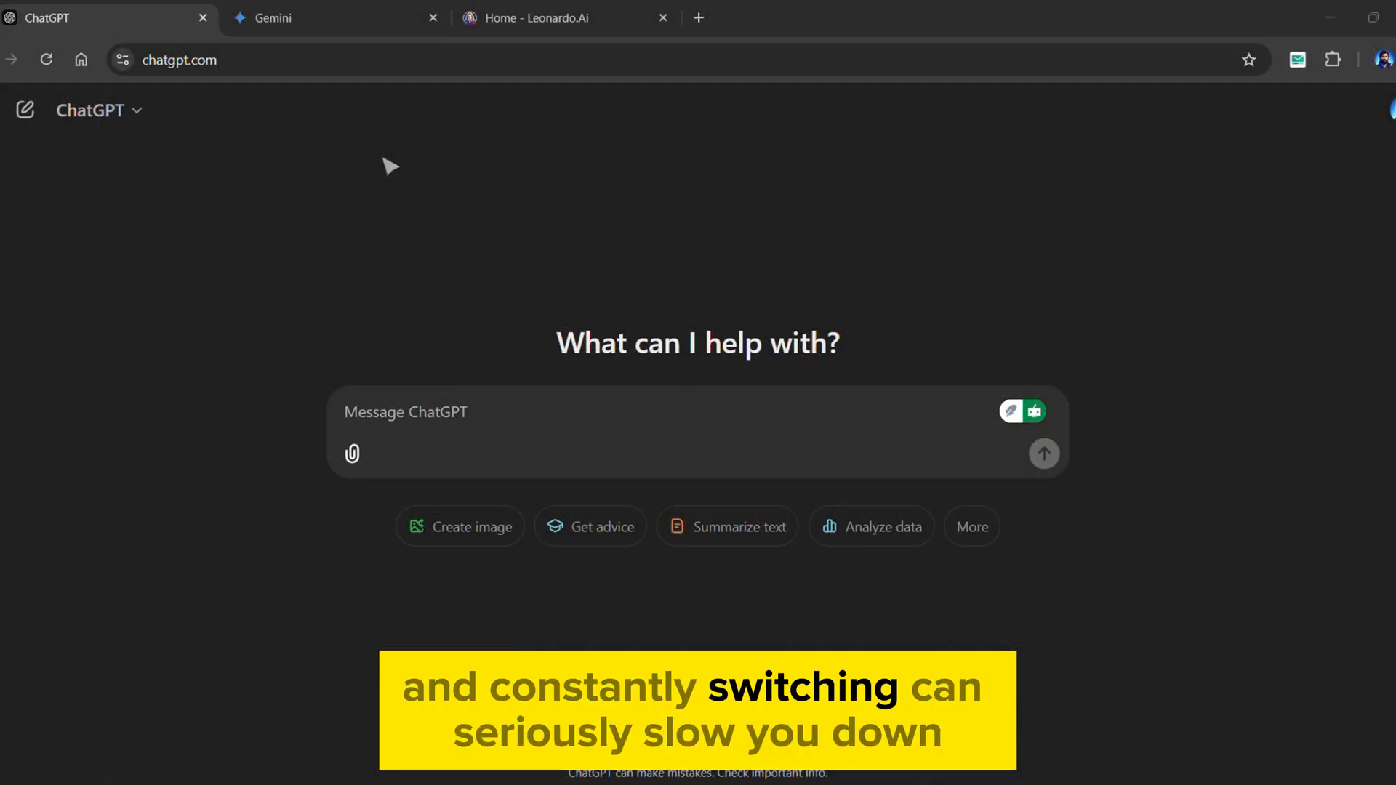
Reach the XXAI download page and start the Windows installer download
{"action": "left_click", "coordinate": [534, 18]}
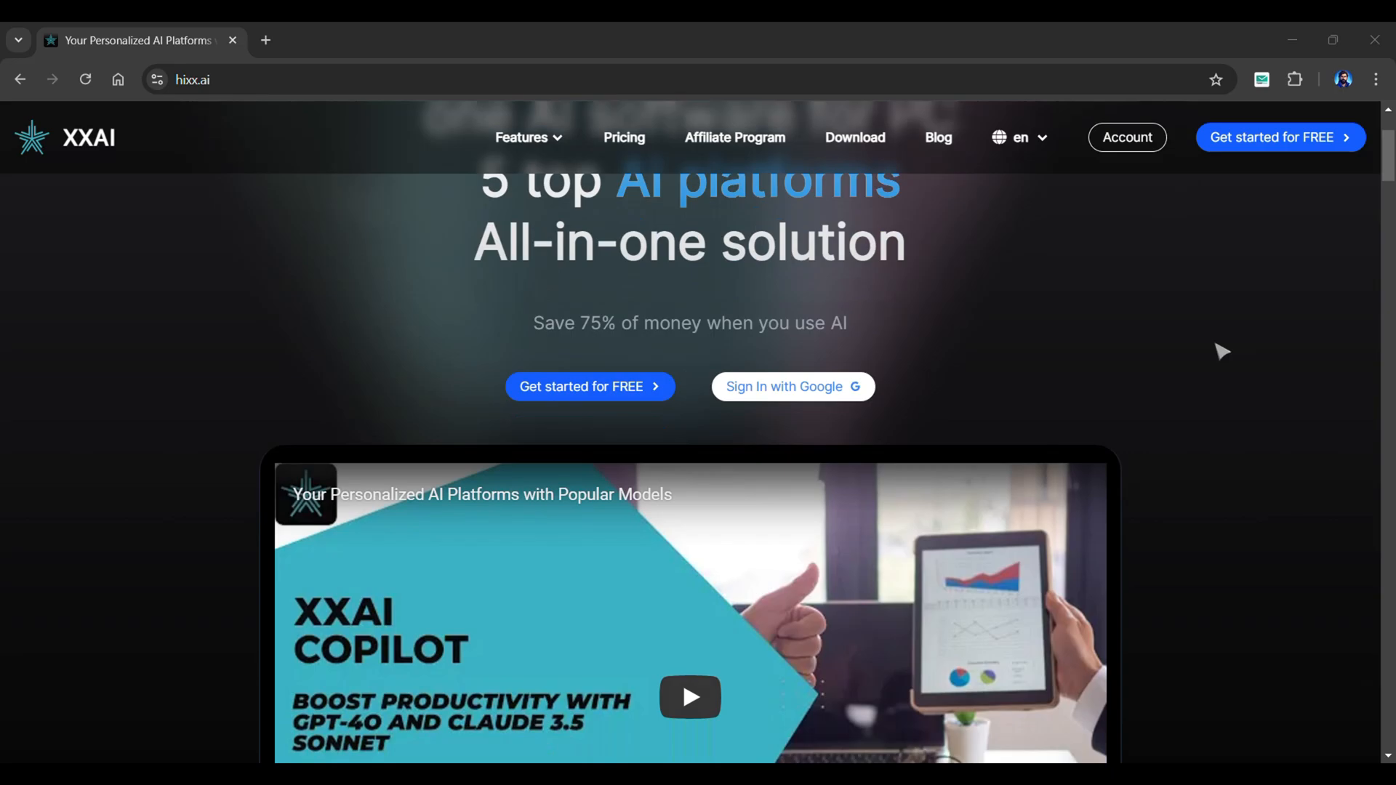
{"action": "scroll", "scroll_direction": "down", "scroll_amount": 3}
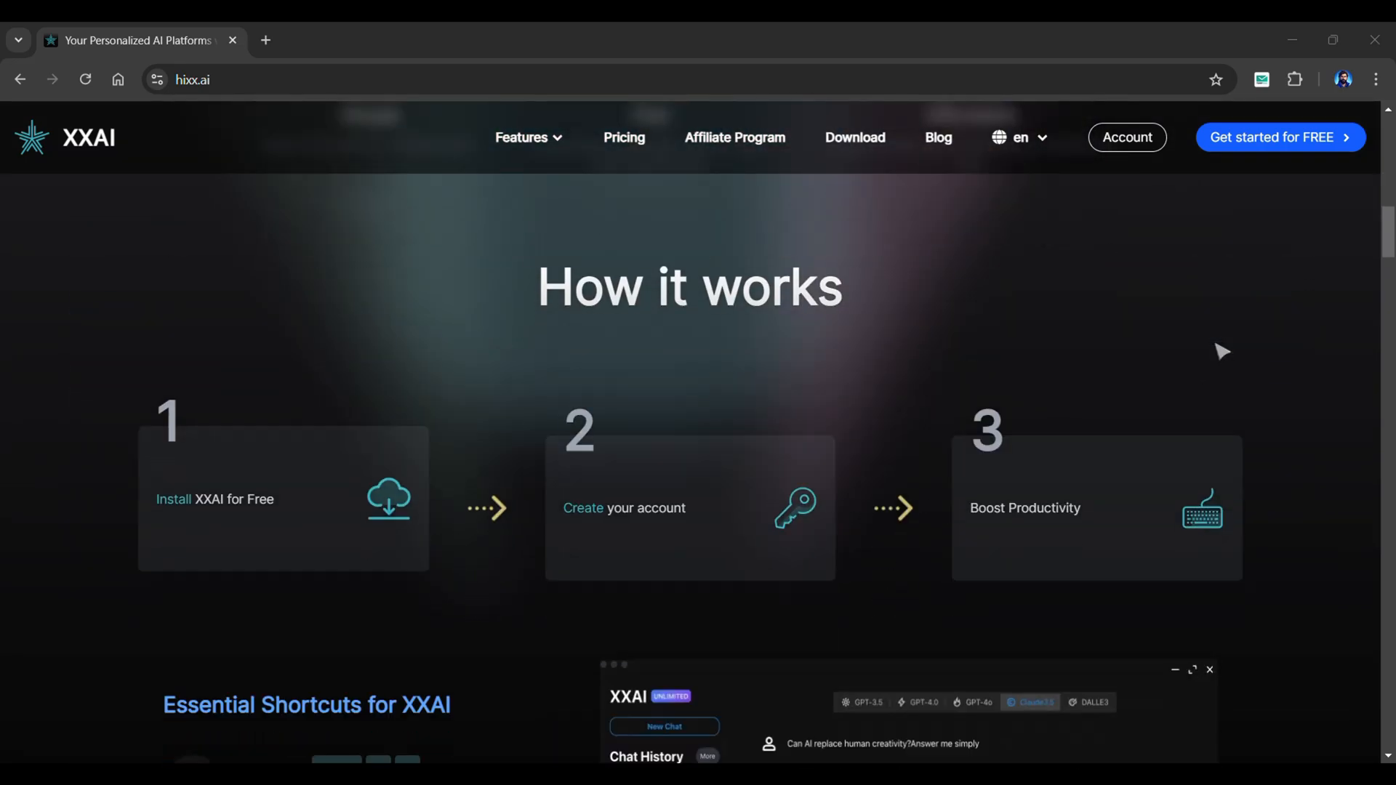
{"action": "scroll", "scroll_direction": "down", "scroll_amount": 3}
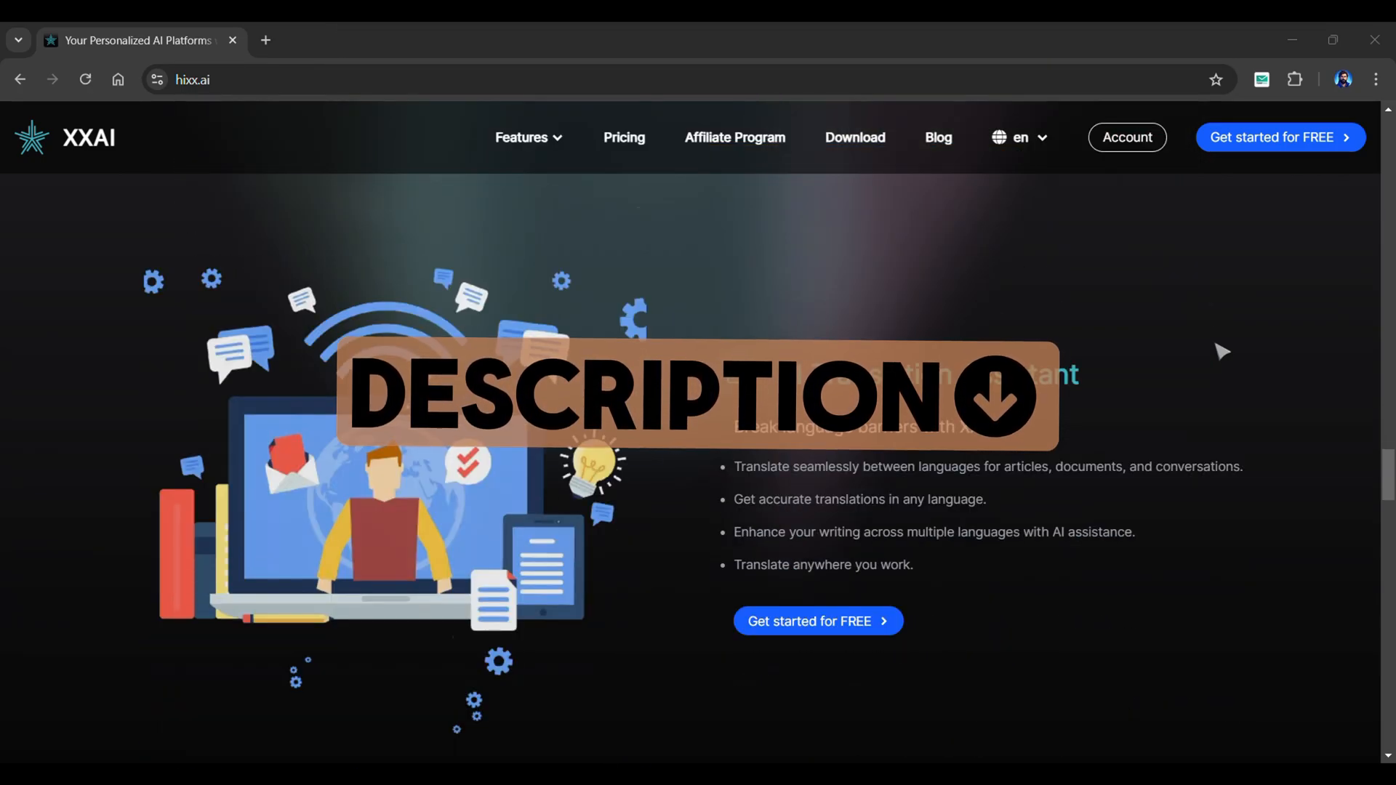
{"action": "left_click", "coordinate": [854, 137]}
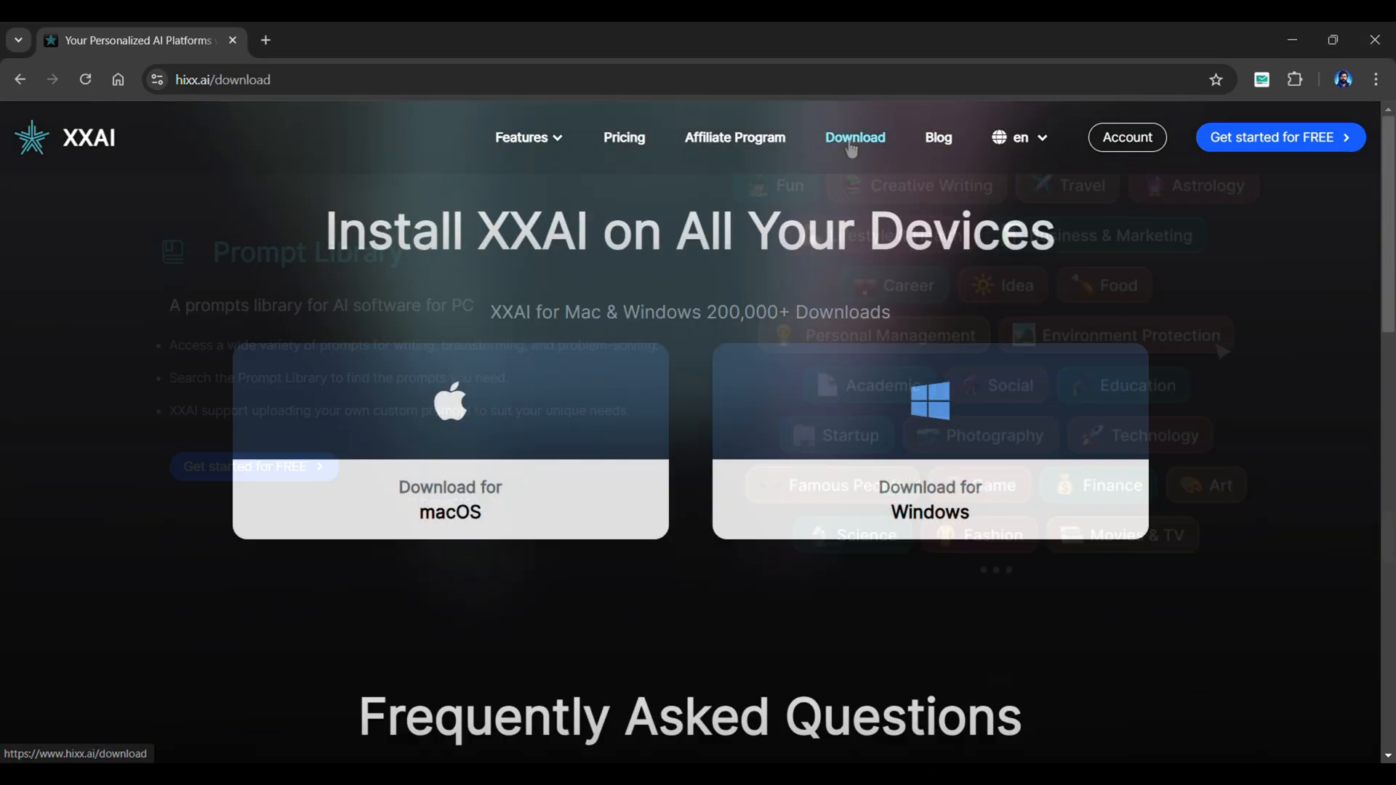
{"action": "left_click", "coordinate": [853, 137]}
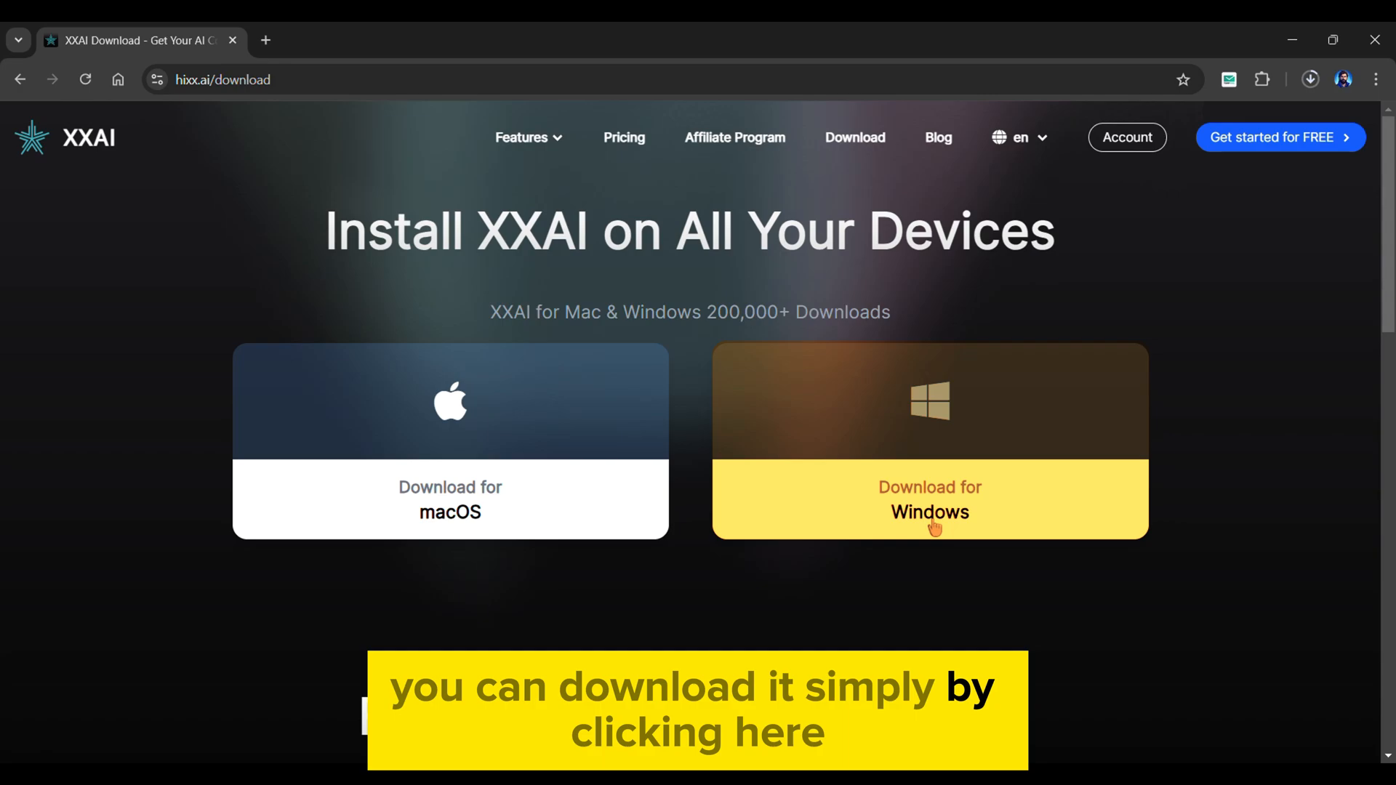
{"action": "mouse_move", "coordinate": [918, 438]}
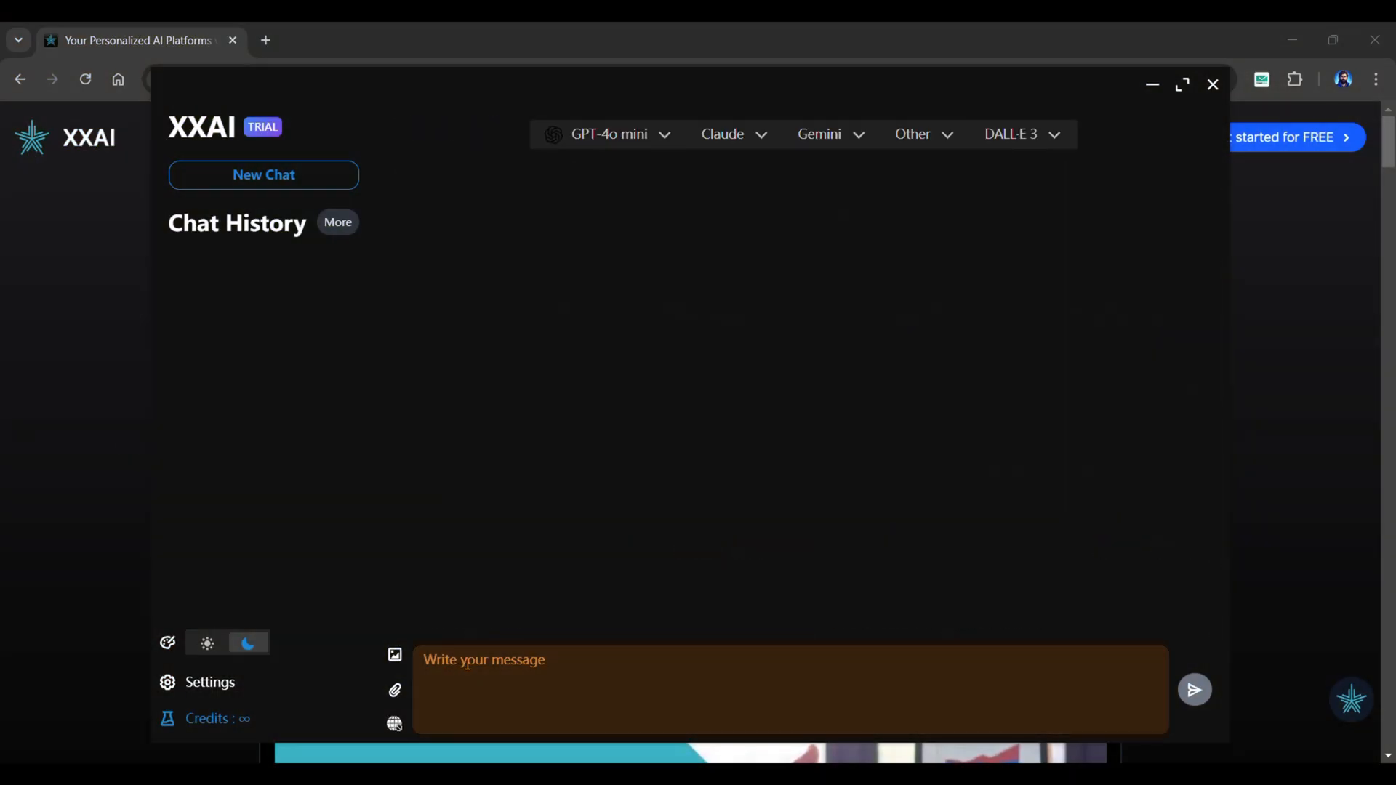
Browse the GPT and Gemini model lists and leave GPT-4o as the active model
{"action": "left_click", "coordinate": [608, 133]}
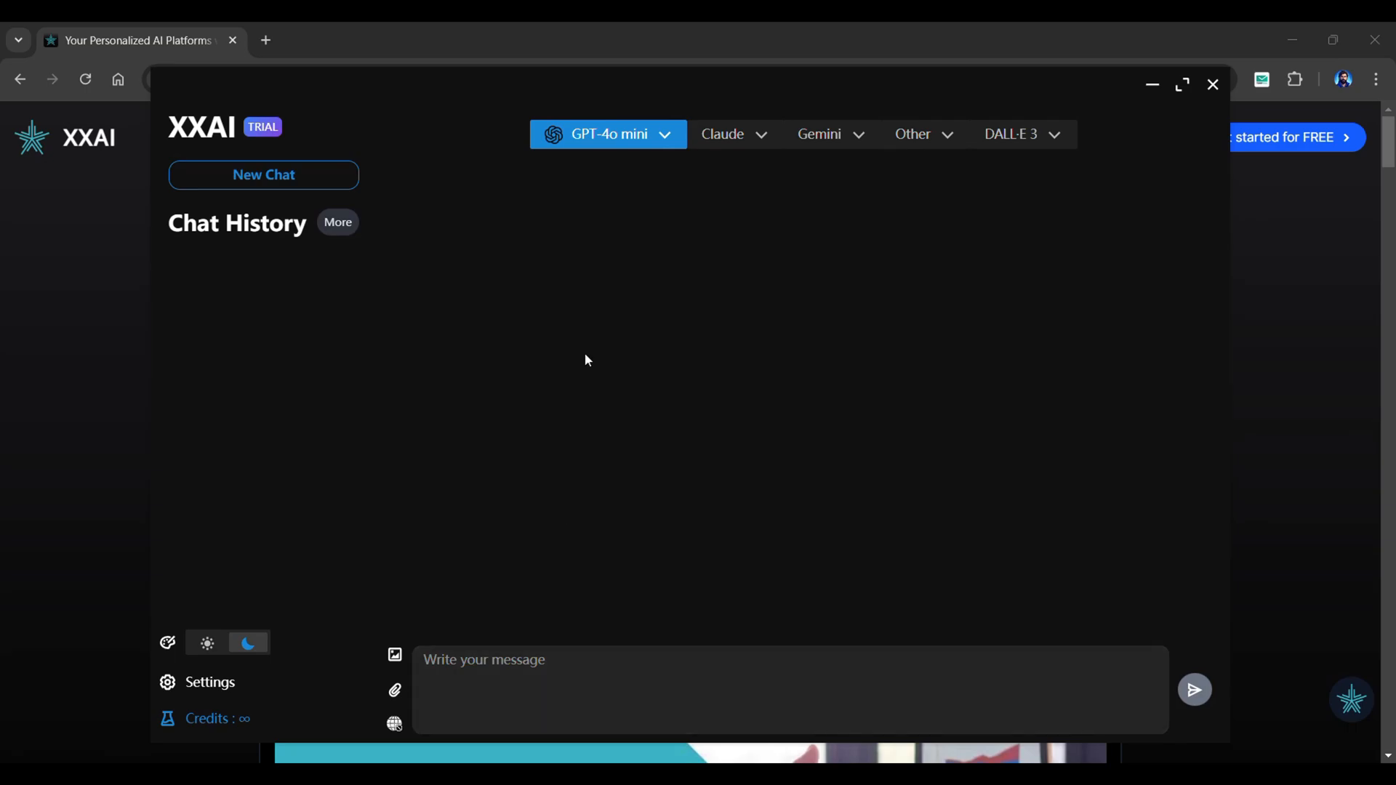
{"action": "left_click", "coordinate": [608, 133]}
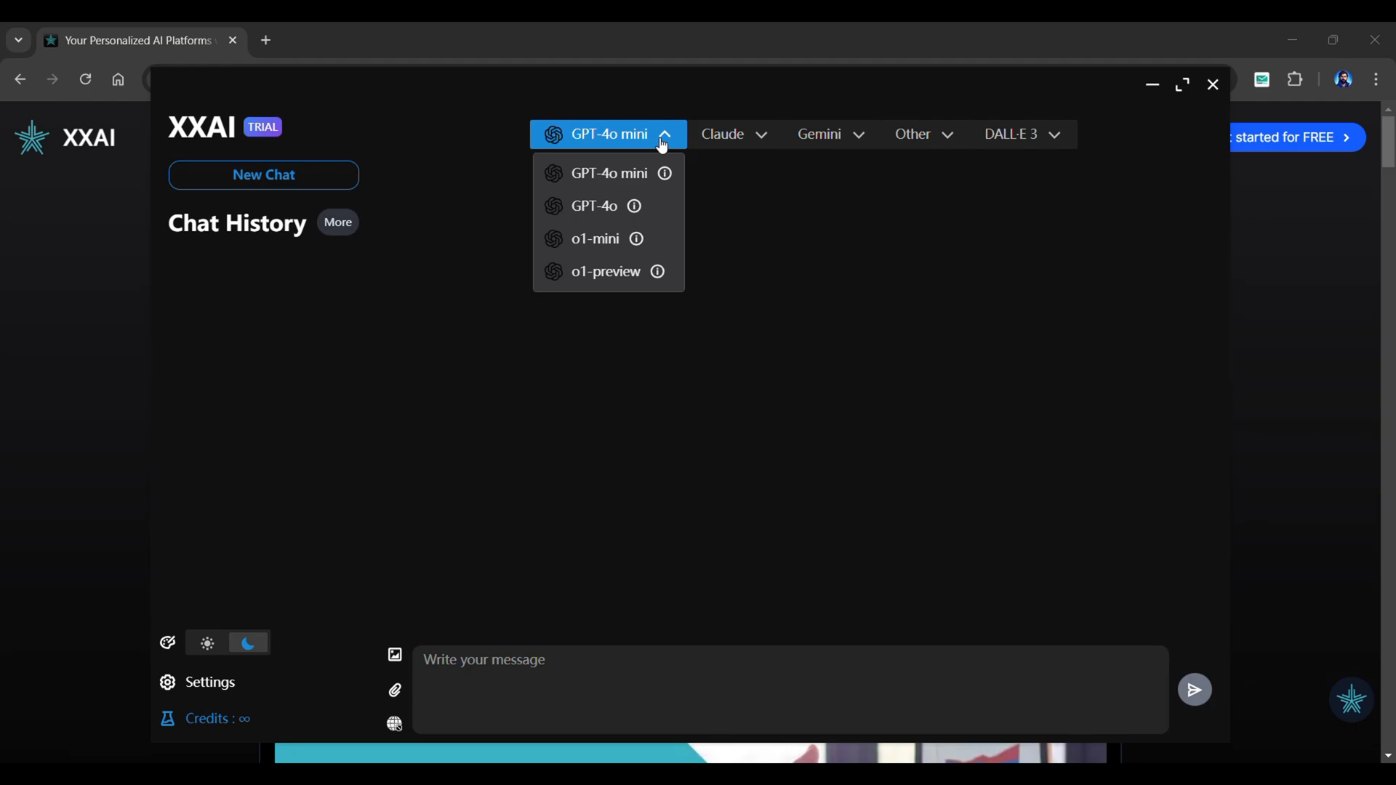
{"action": "mouse_move", "coordinate": [656, 205]}
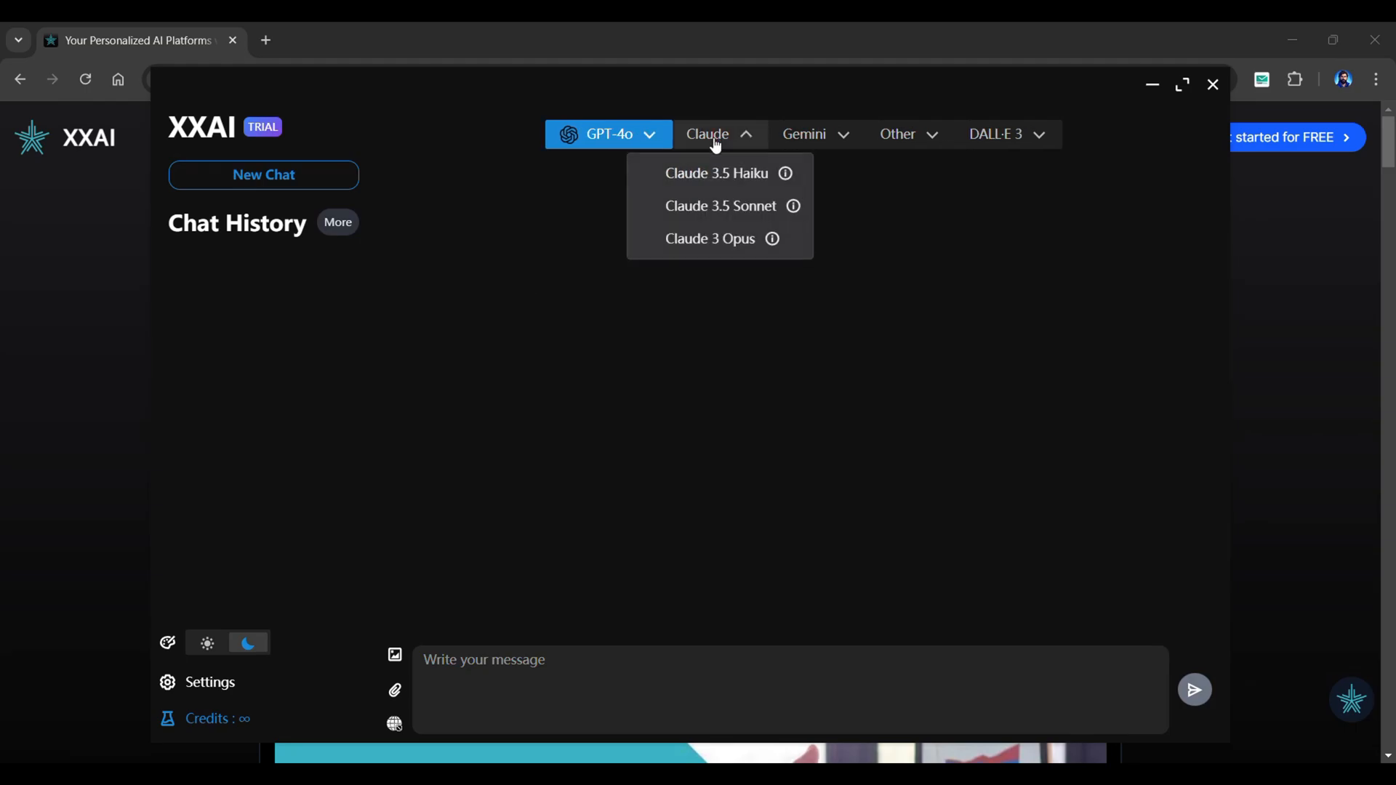
{"action": "left_click", "coordinate": [803, 134]}
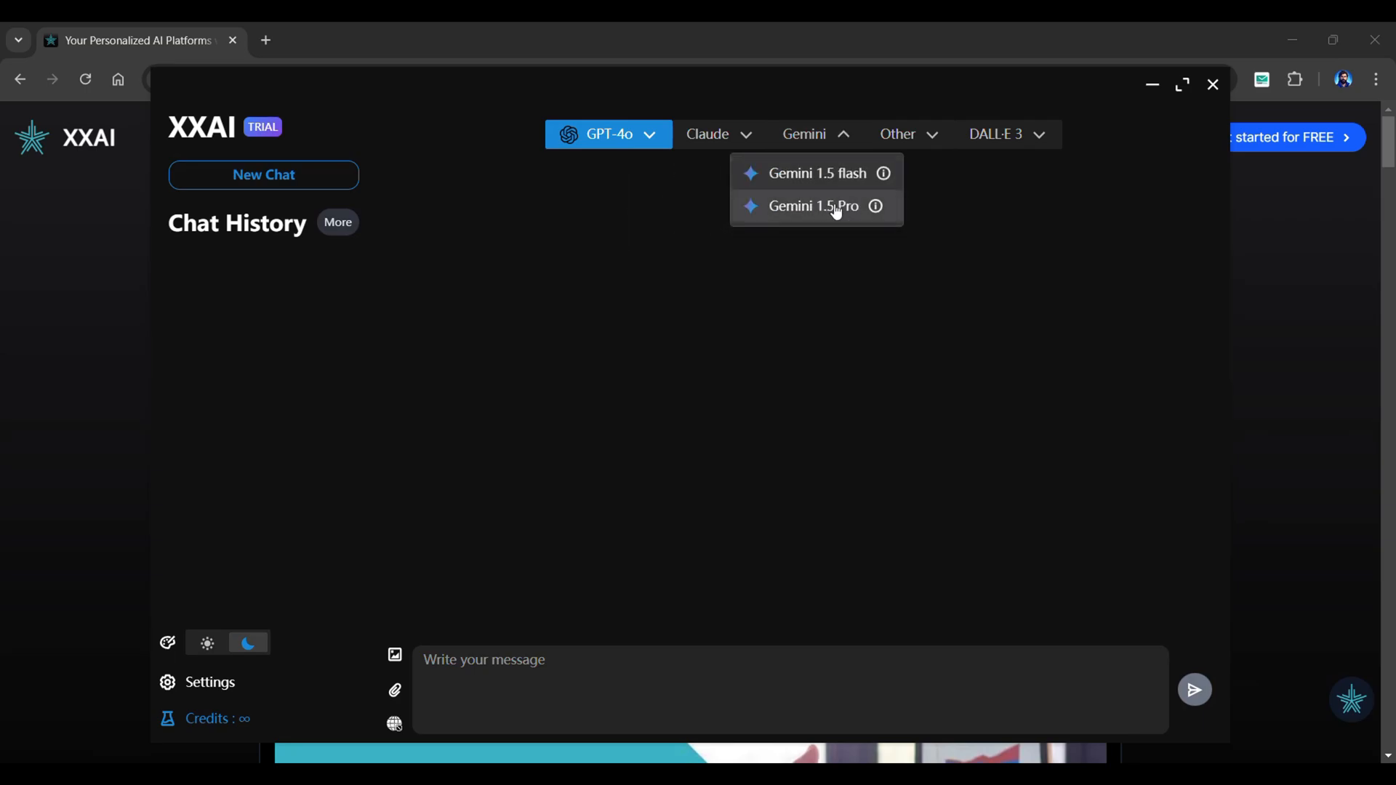
{"action": "left_click", "coordinate": [897, 134]}
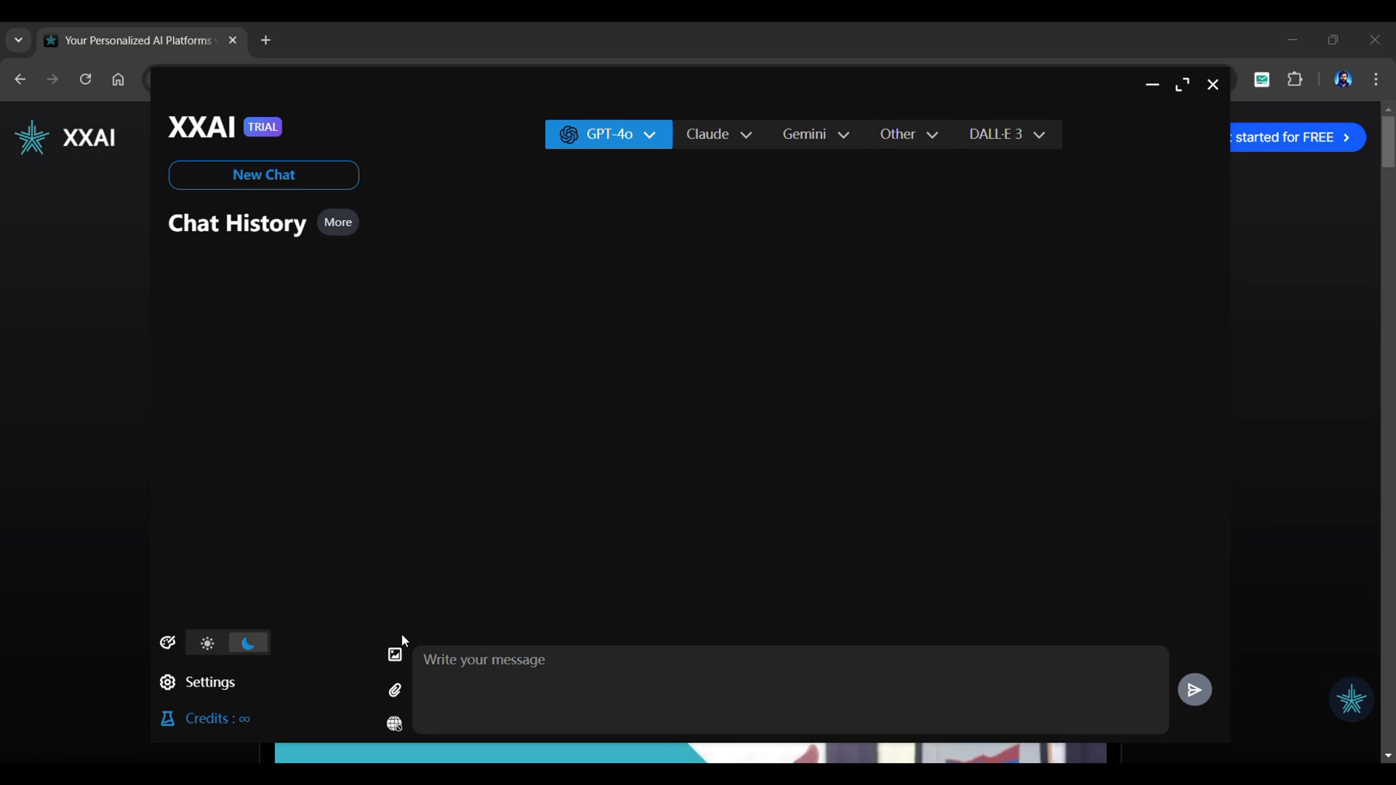
{"action": "mouse_move", "coordinate": [394, 696]}
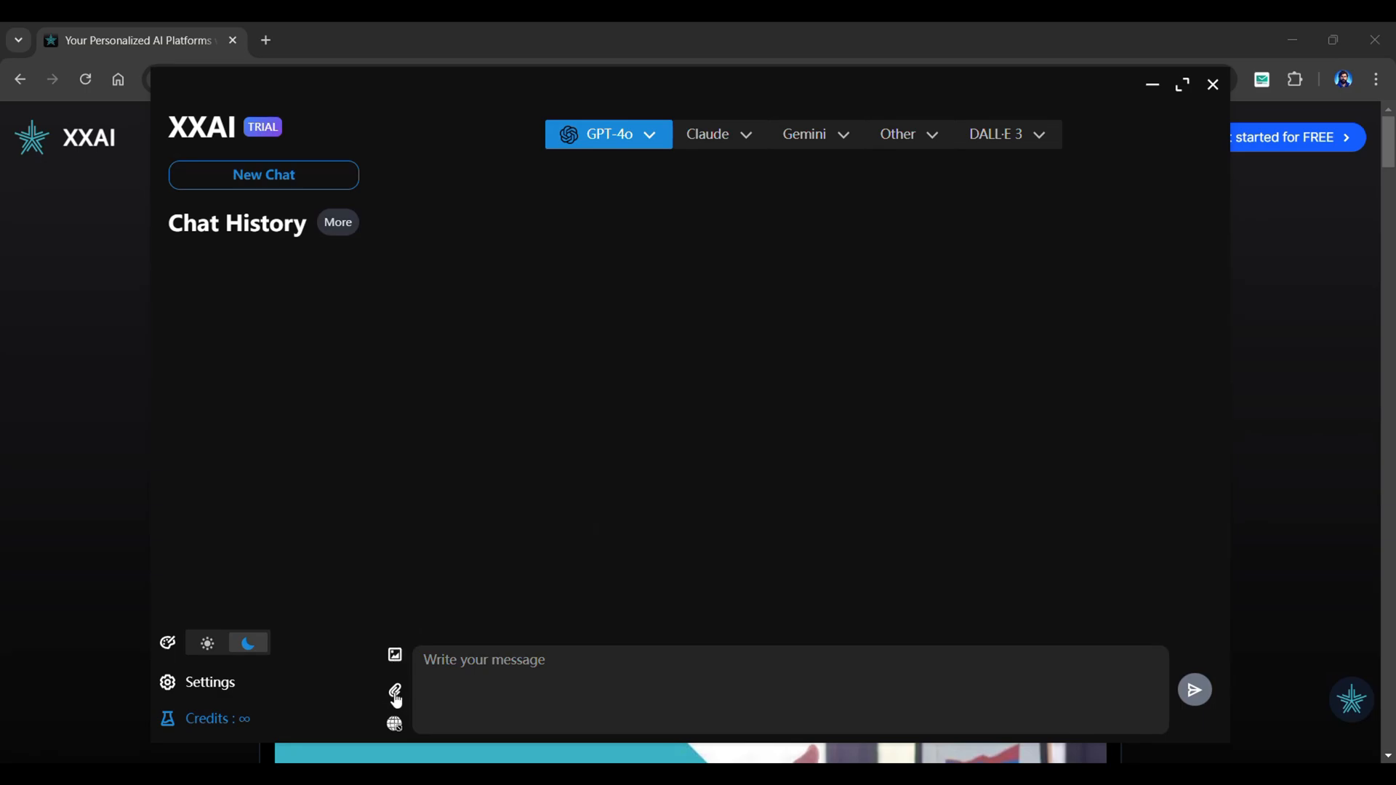
{"action": "mouse_move", "coordinate": [513, 578]}
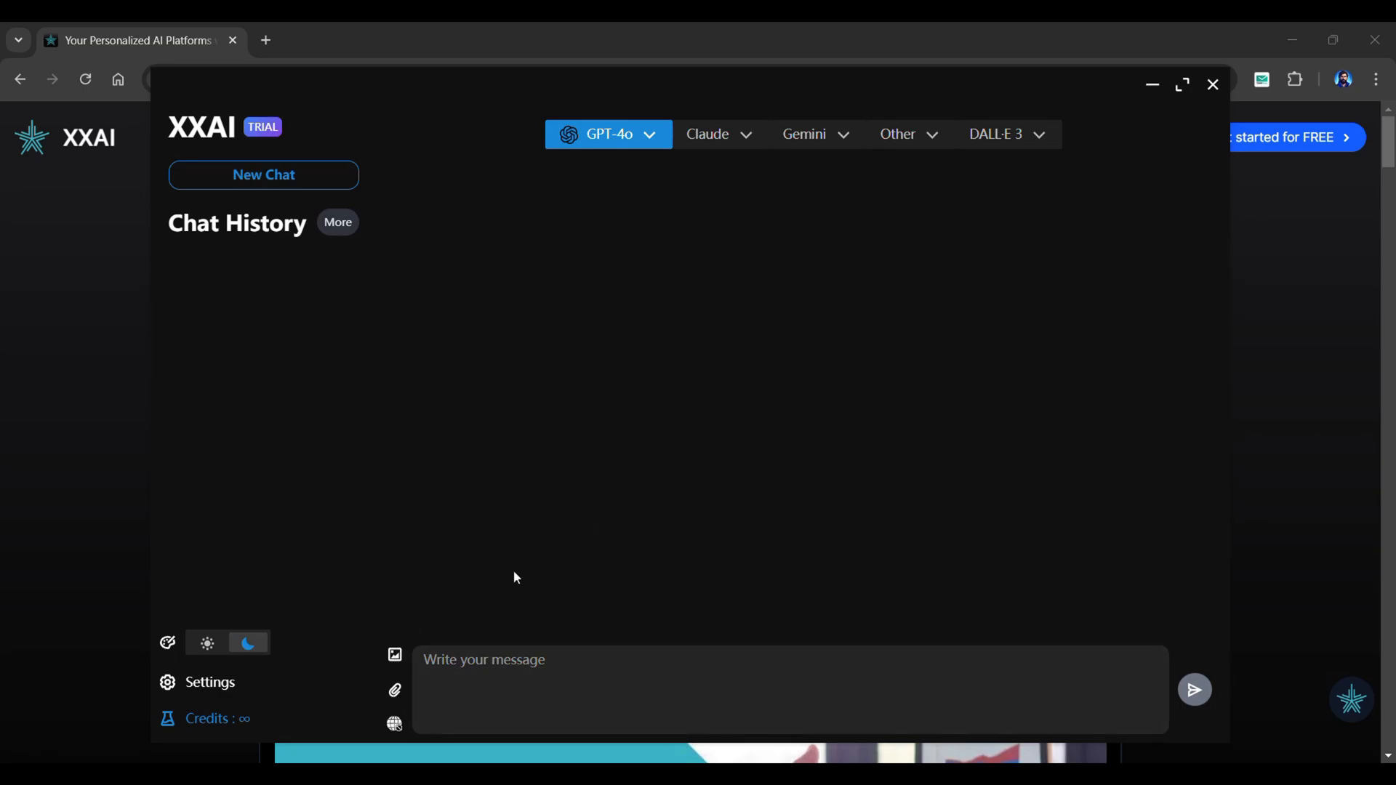
{"action": "mouse_move", "coordinate": [542, 558]}
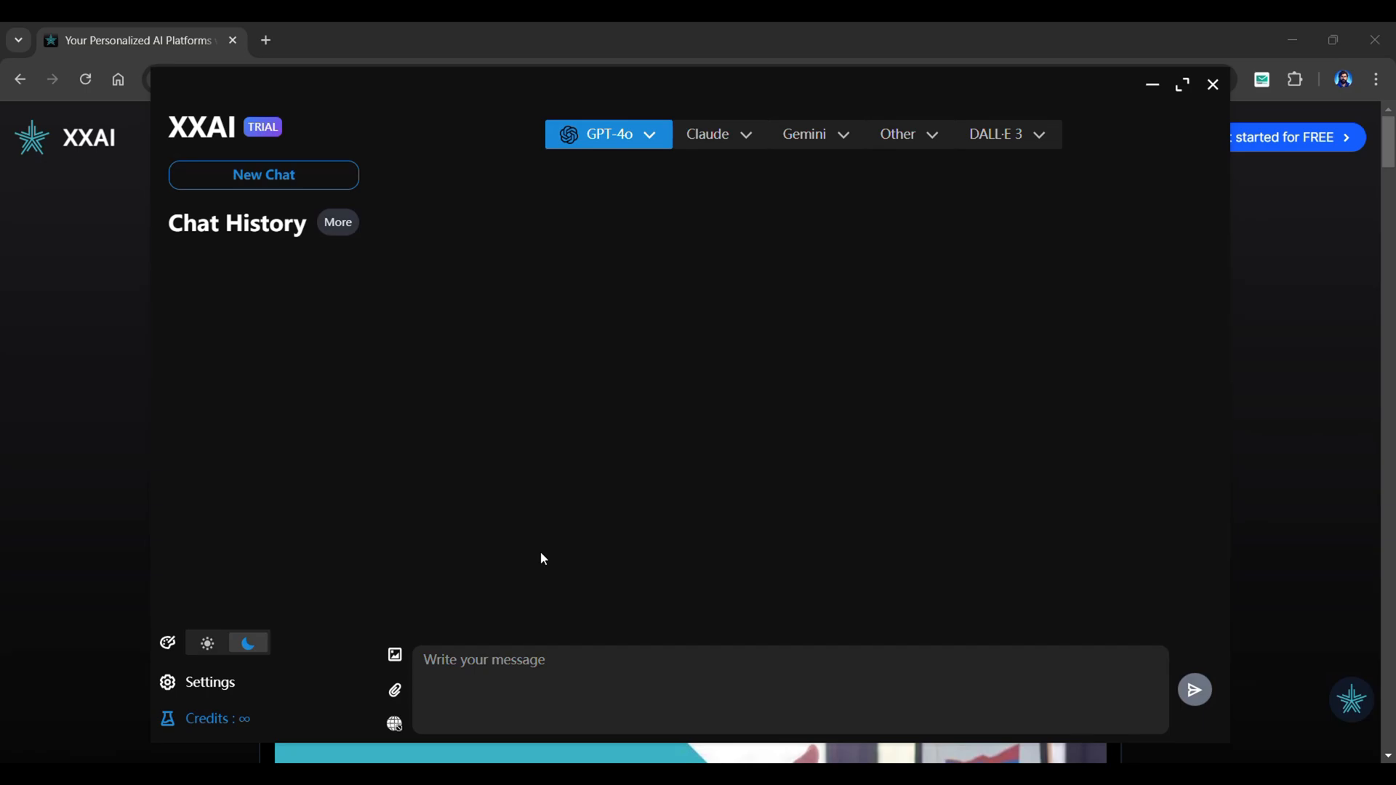
Ask GPT-4o 'Tell me a joke'
{"action": "type", "text": "Tell me a"}
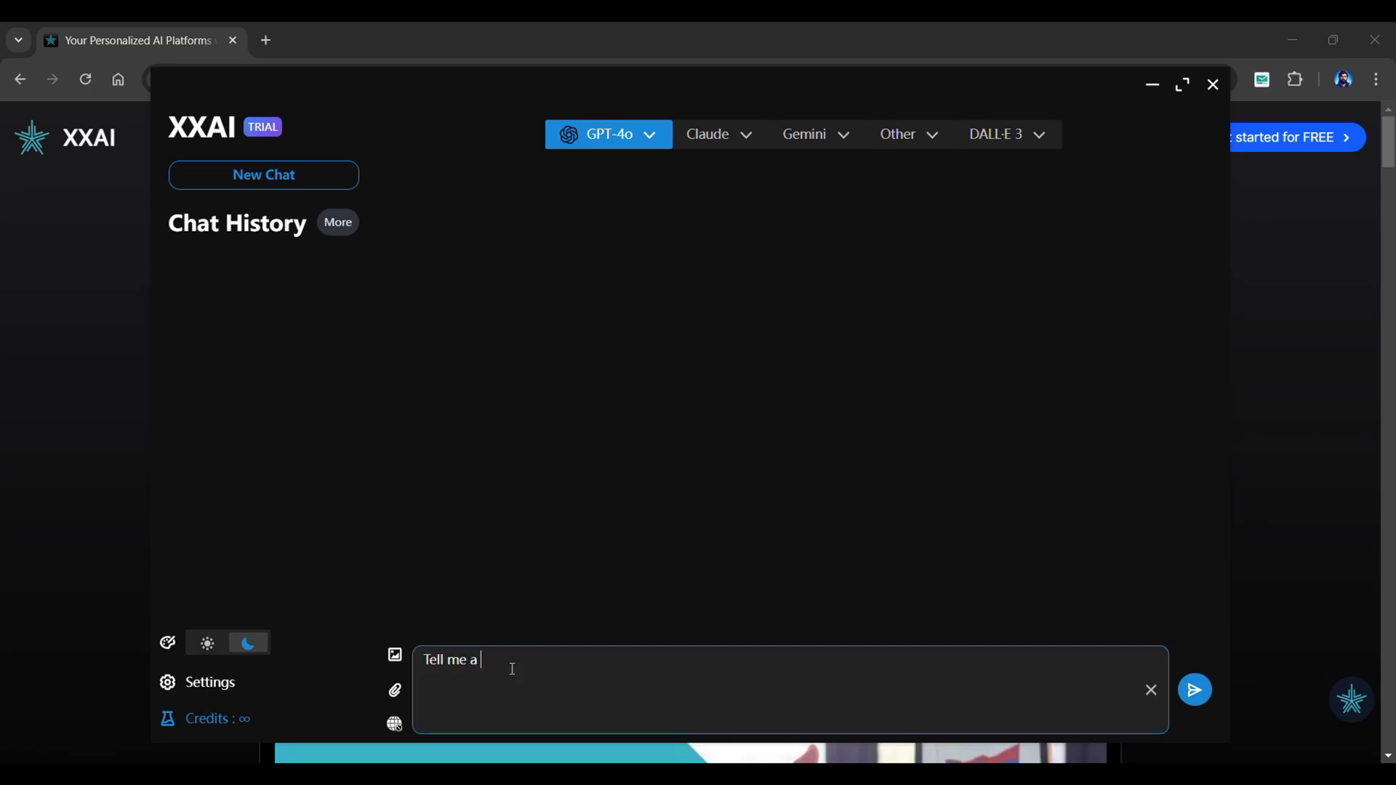
{"action": "left_click", "coordinate": [1194, 689]}
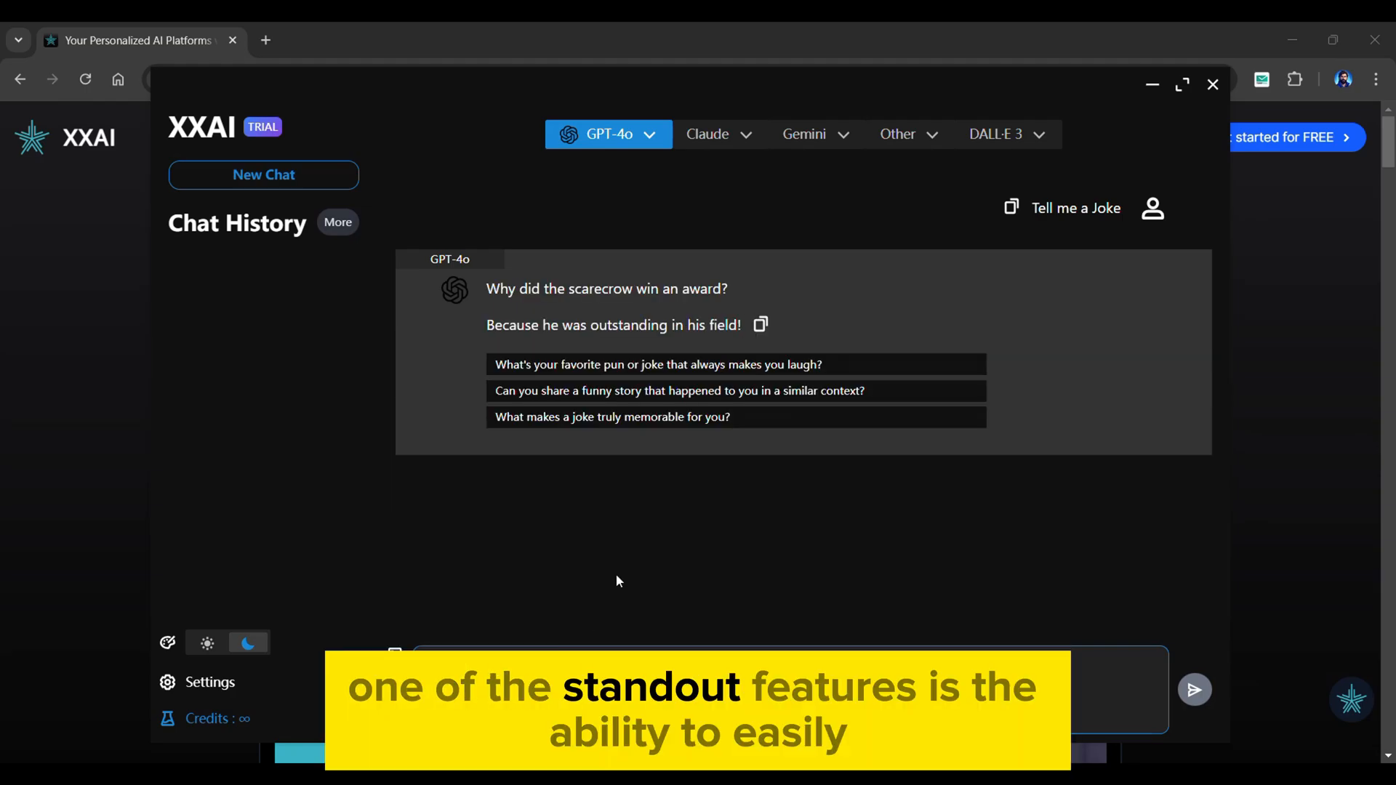
Ask Claude 3.5 Sonnet 'Tell me a joke', then leave a fresh empty chat
{"action": "left_click", "coordinate": [717, 134]}
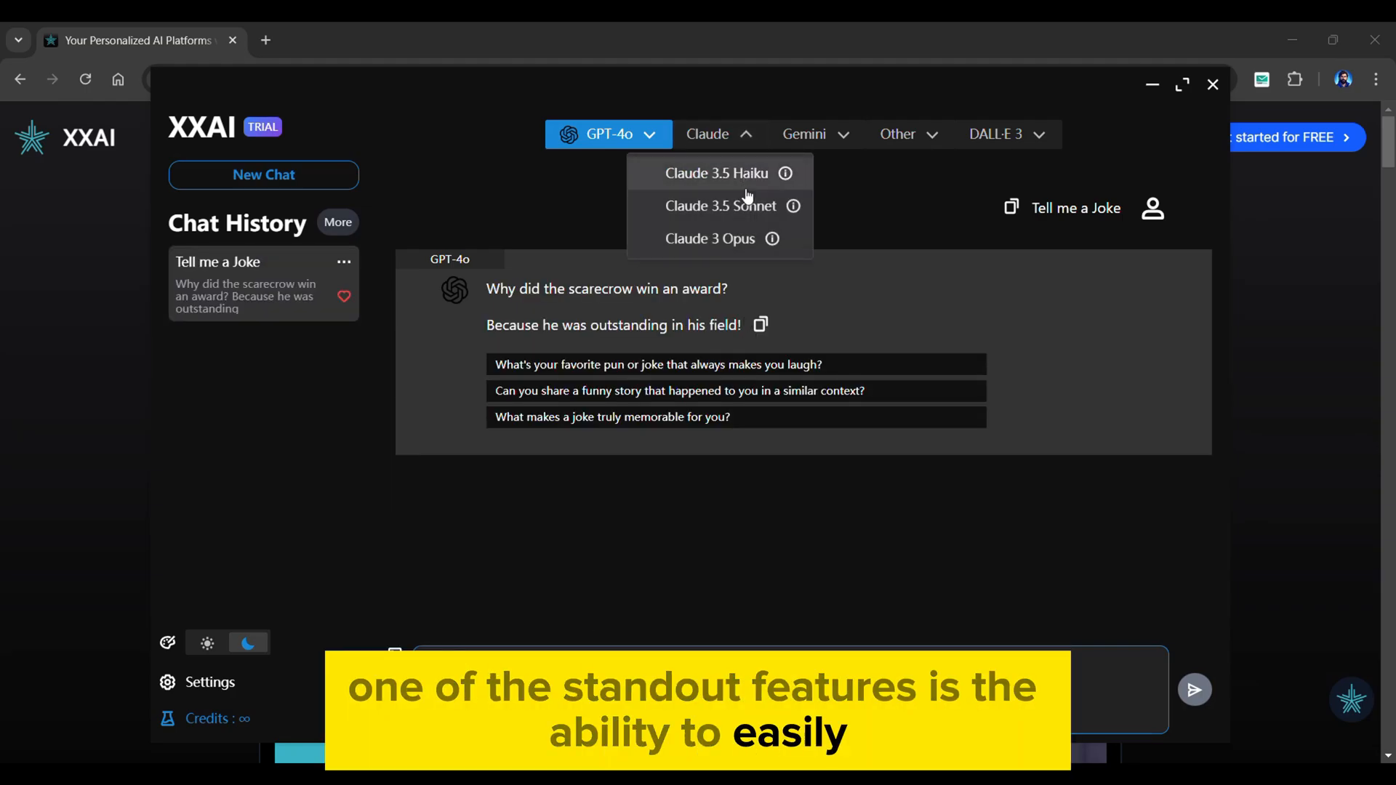
{"action": "left_click", "coordinate": [720, 206]}
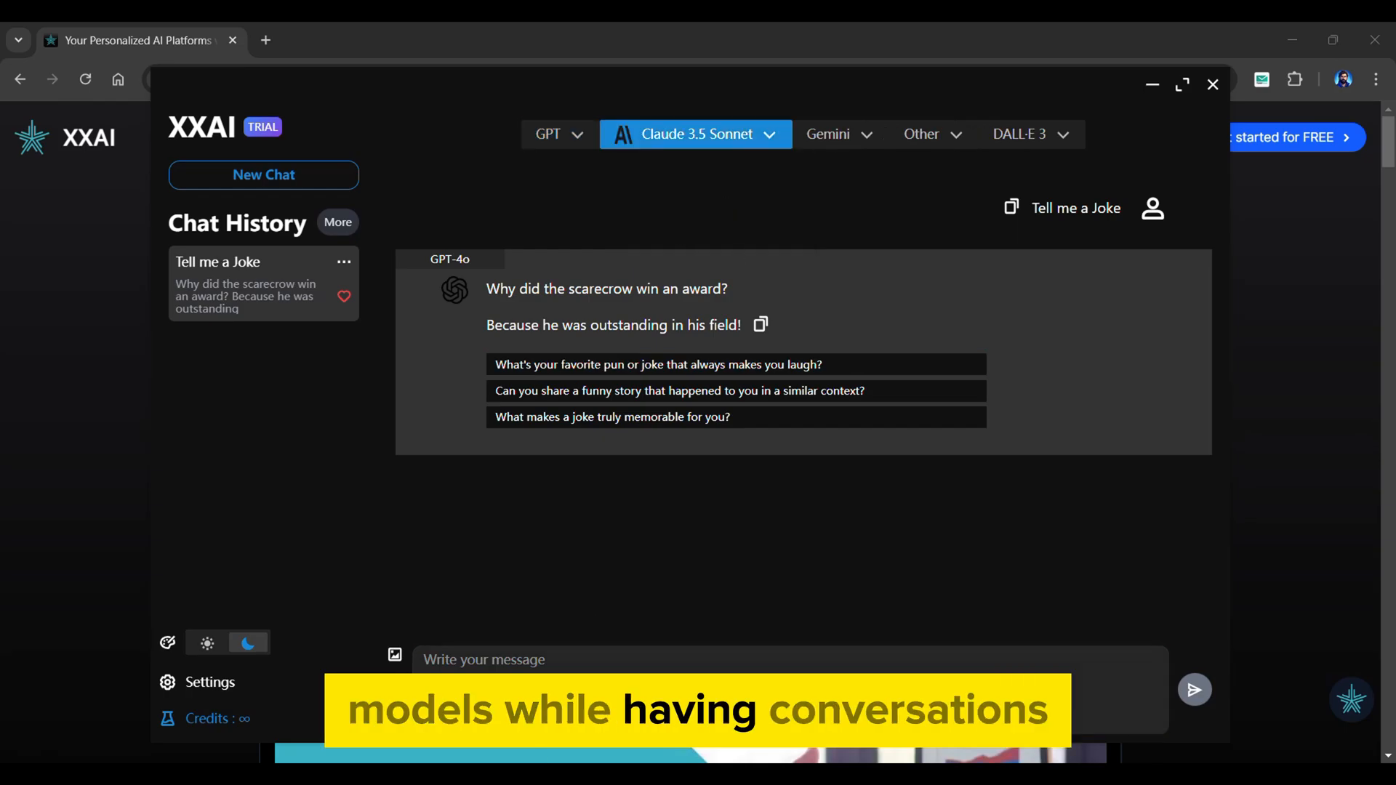
{"action": "type", "text": "Tell me a joke"}
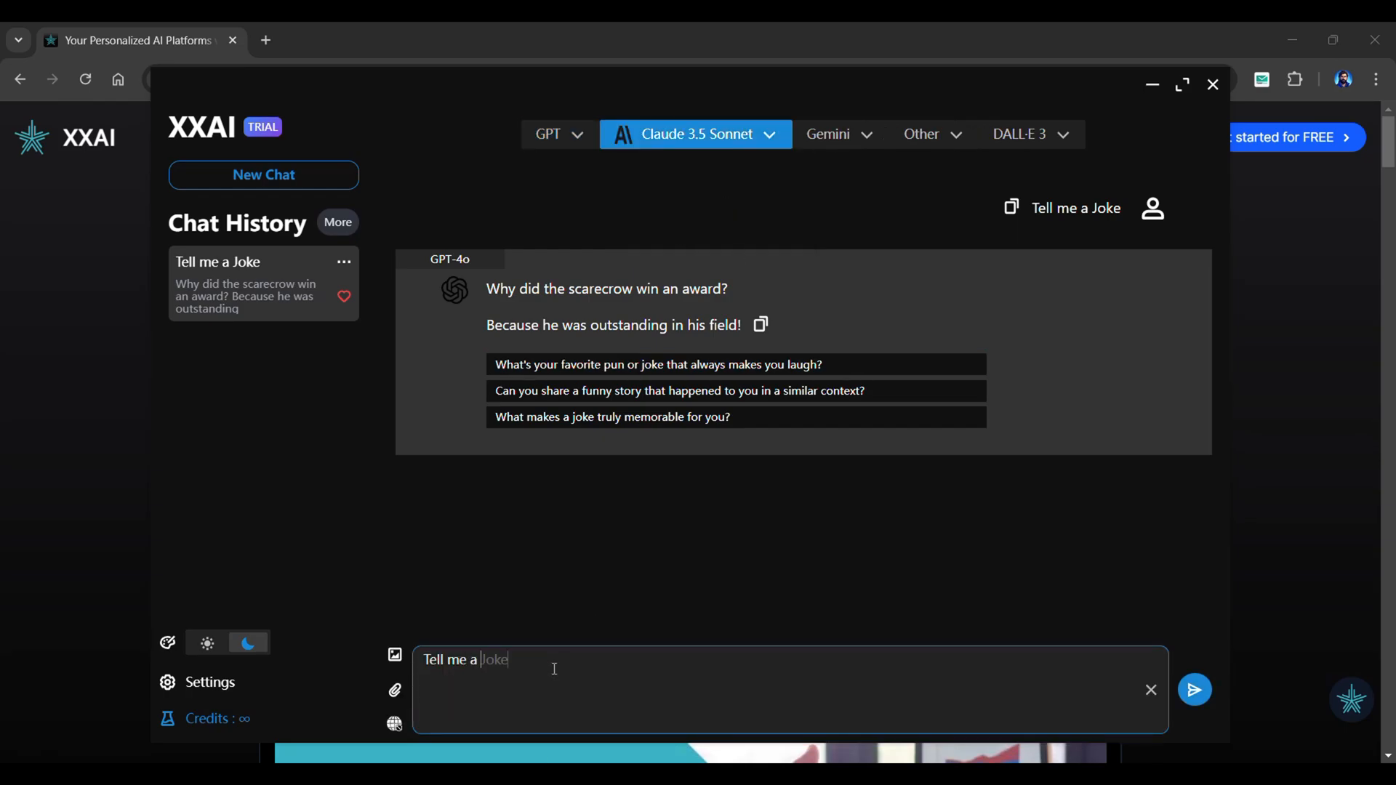
{"action": "left_click", "coordinate": [1193, 690]}
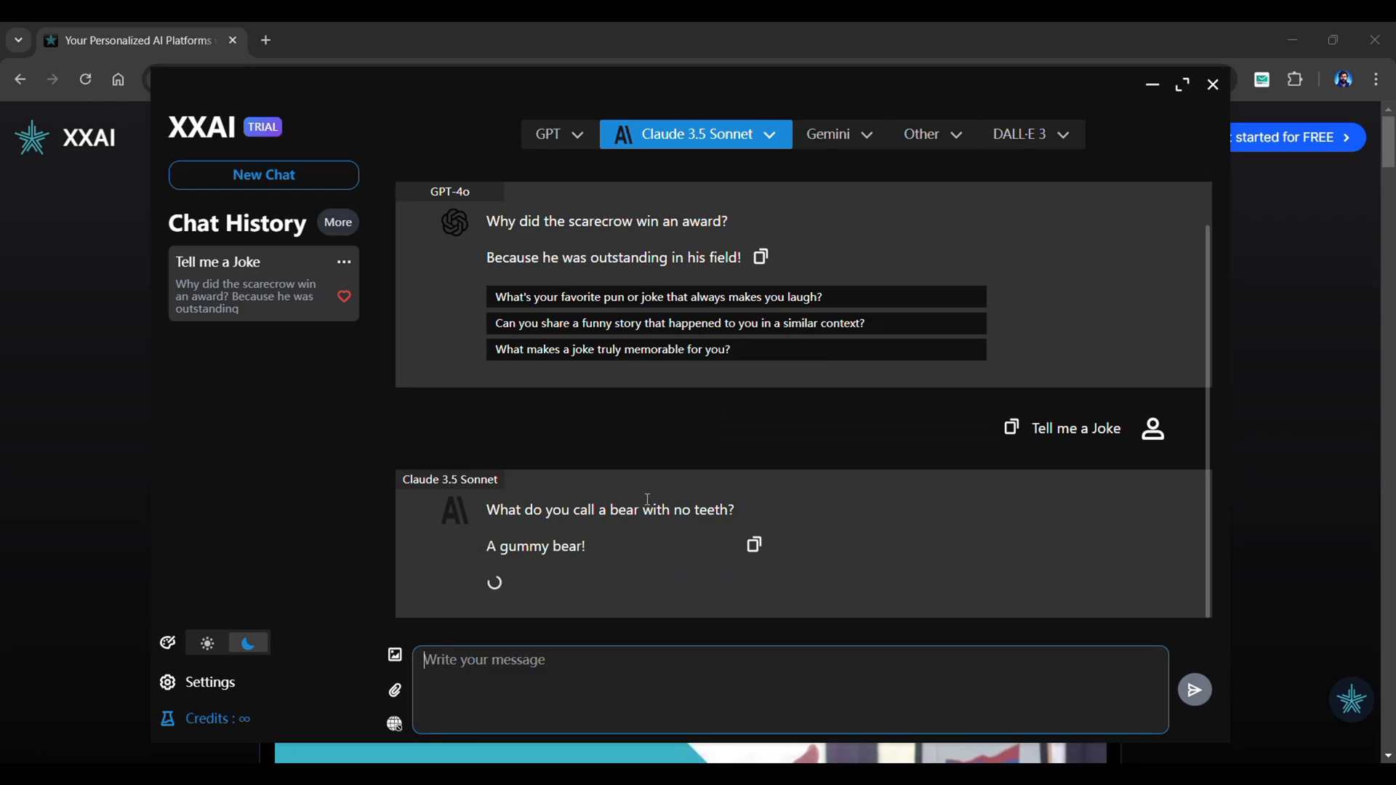
{"action": "left_click", "coordinate": [1019, 134]}
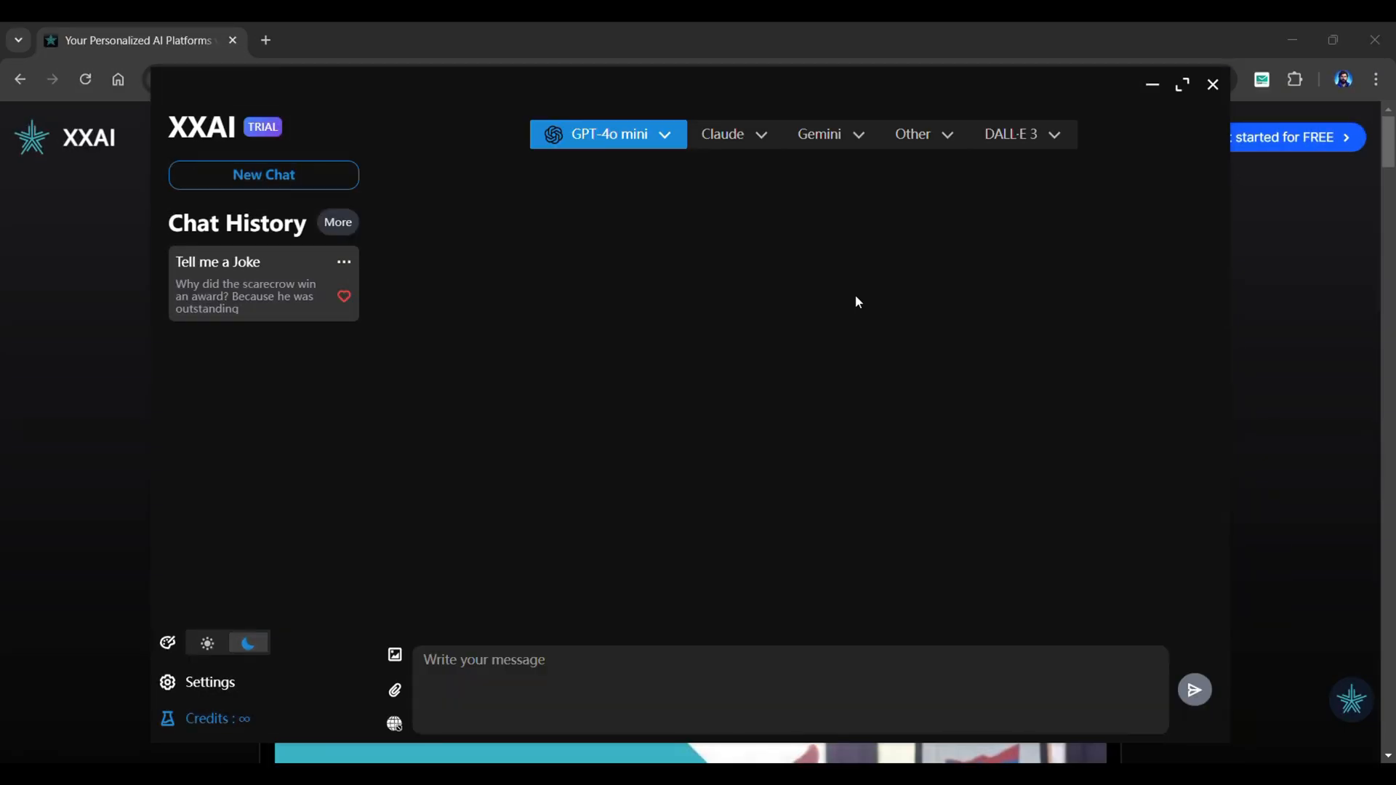
With GPT-4o and the sunset photo attached, send 'Generate a prompt for the image'
{"action": "left_click", "coordinate": [608, 134]}
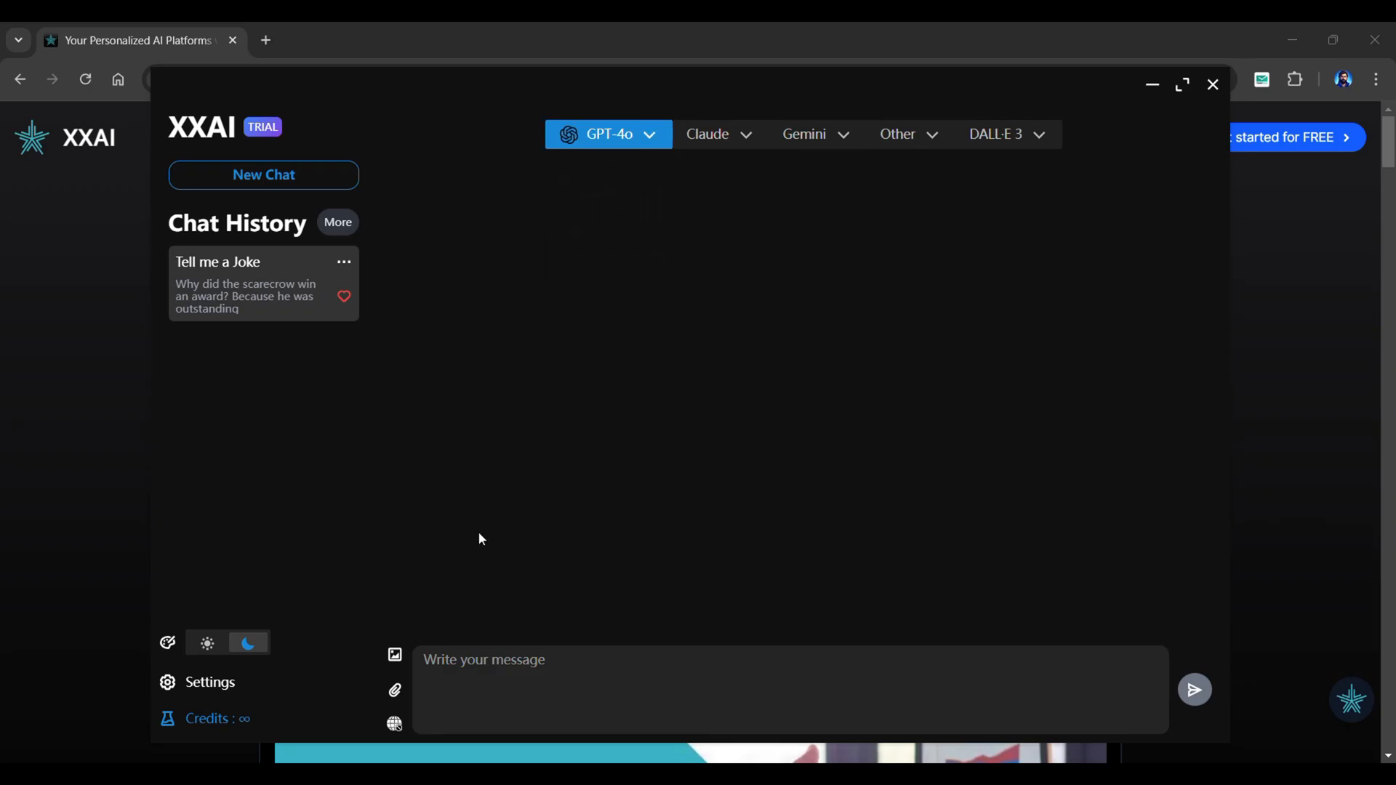
{"action": "mouse_move", "coordinate": [399, 659]}
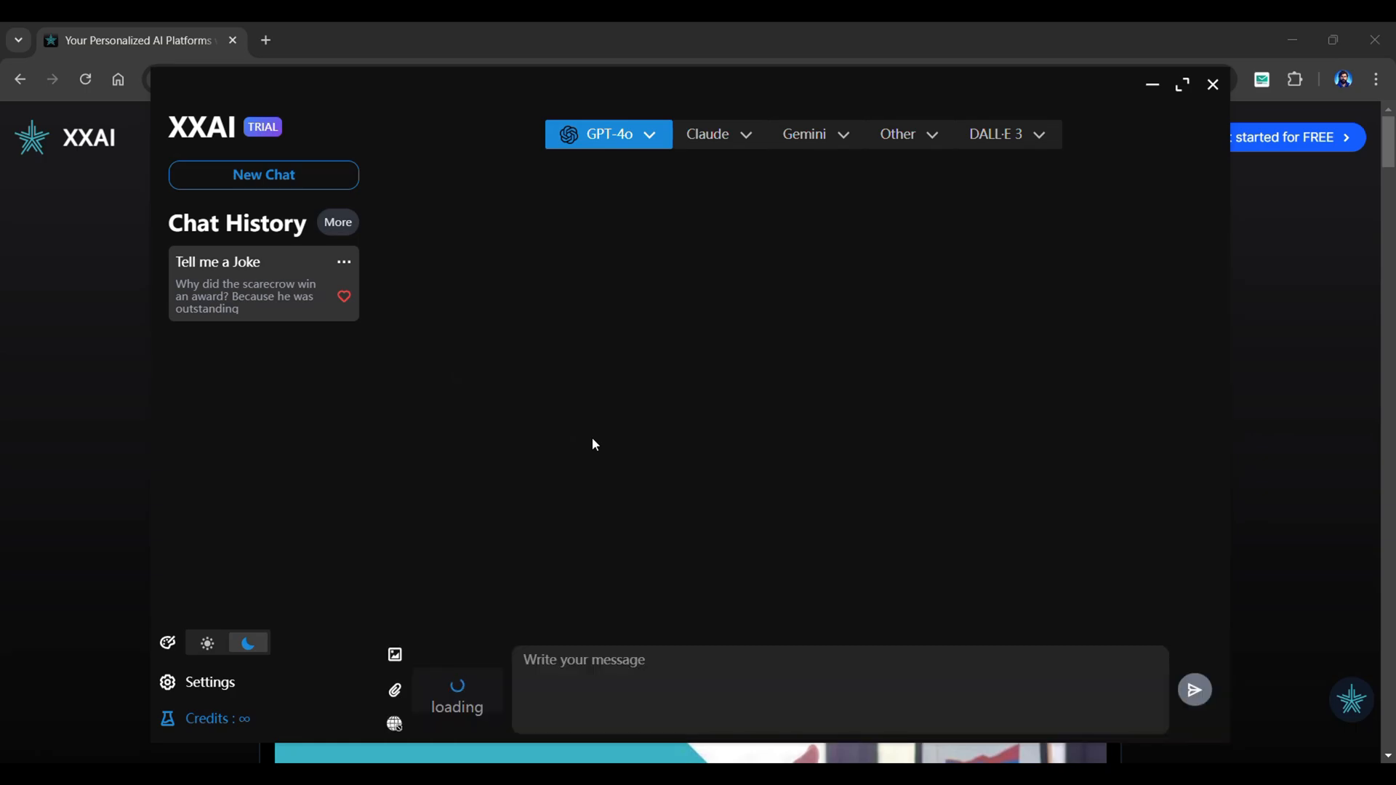
{"action": "type", "text": "Generate a prompt for the im"}
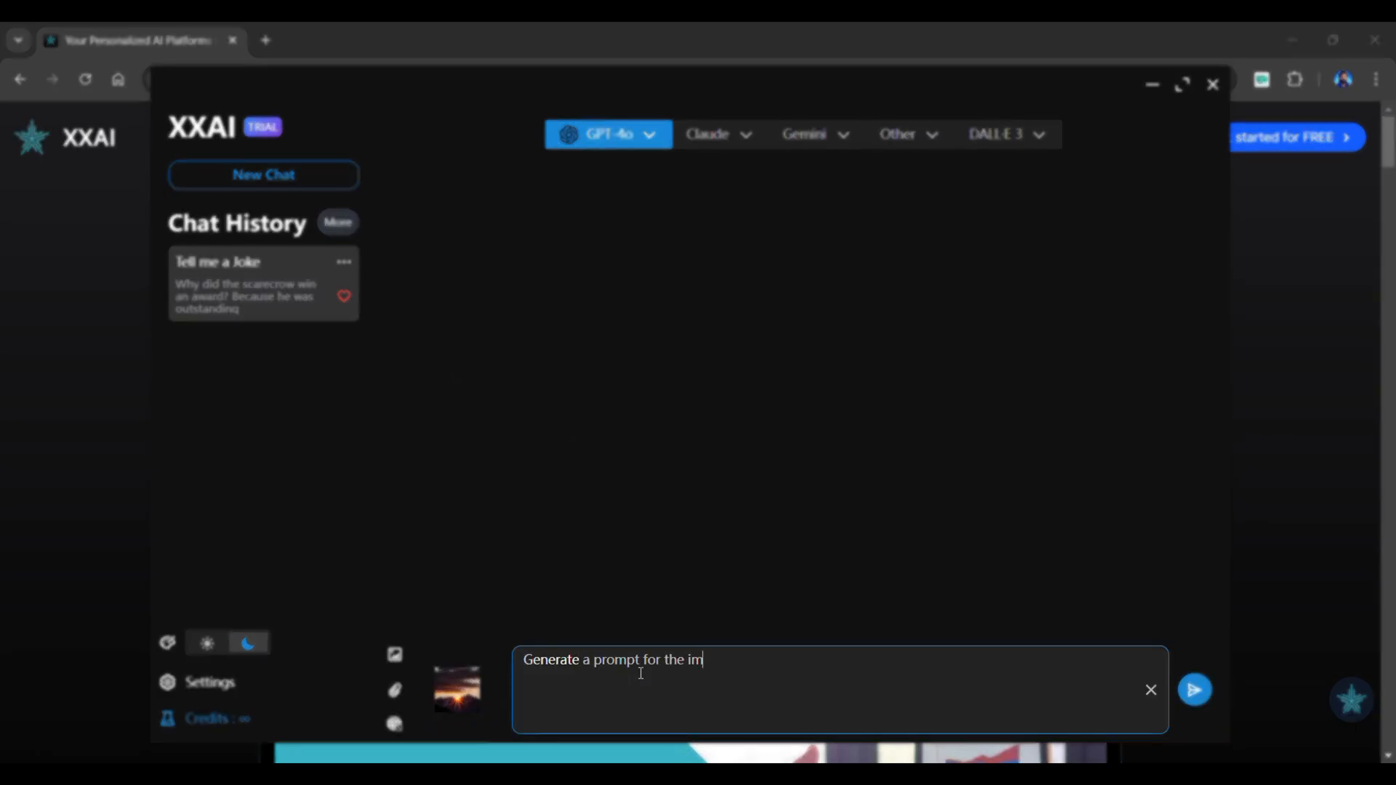
{"action": "left_click", "coordinate": [1194, 689]}
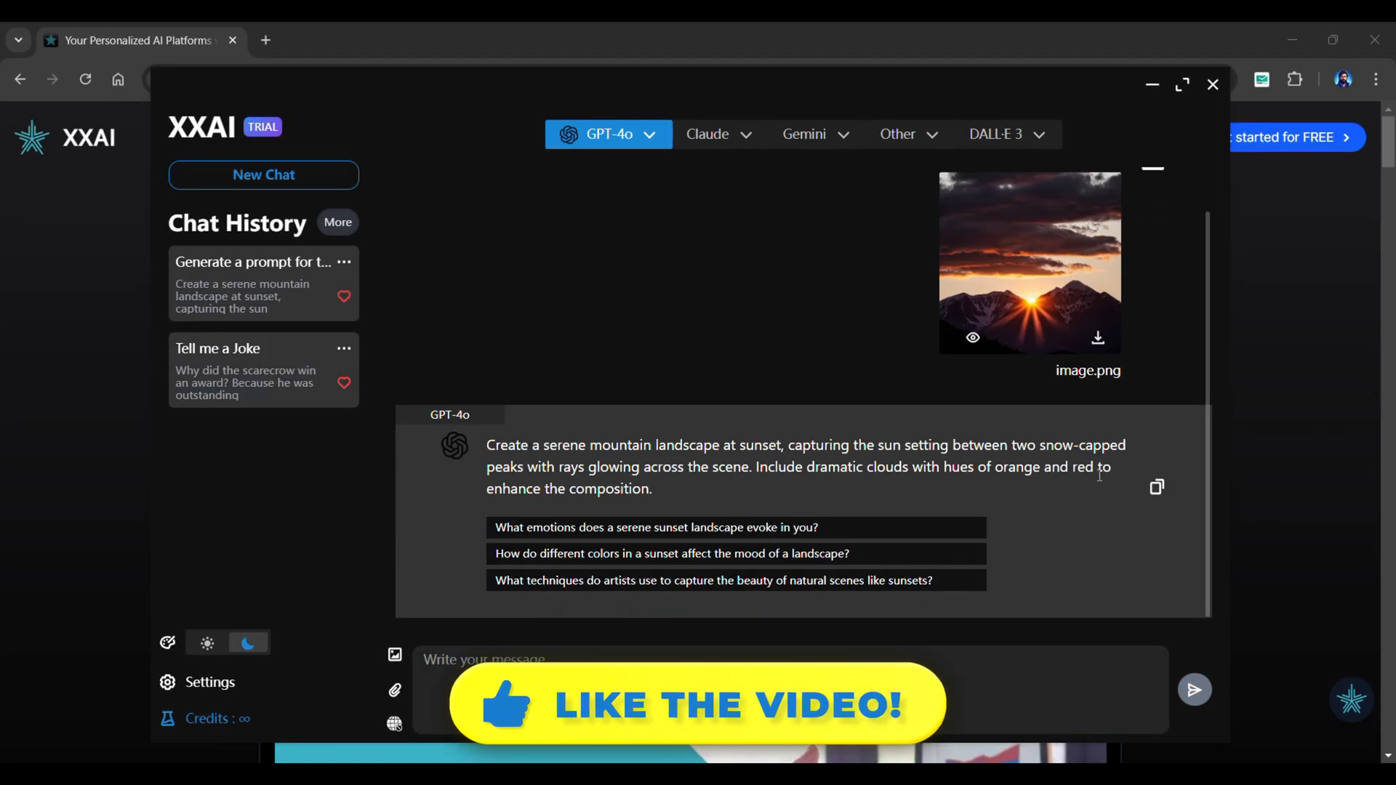
Copy GPT-4o's sunset prompt and send it to DALL-E 3 with --aspect 1:1
{"action": "left_click", "coordinate": [1156, 487]}
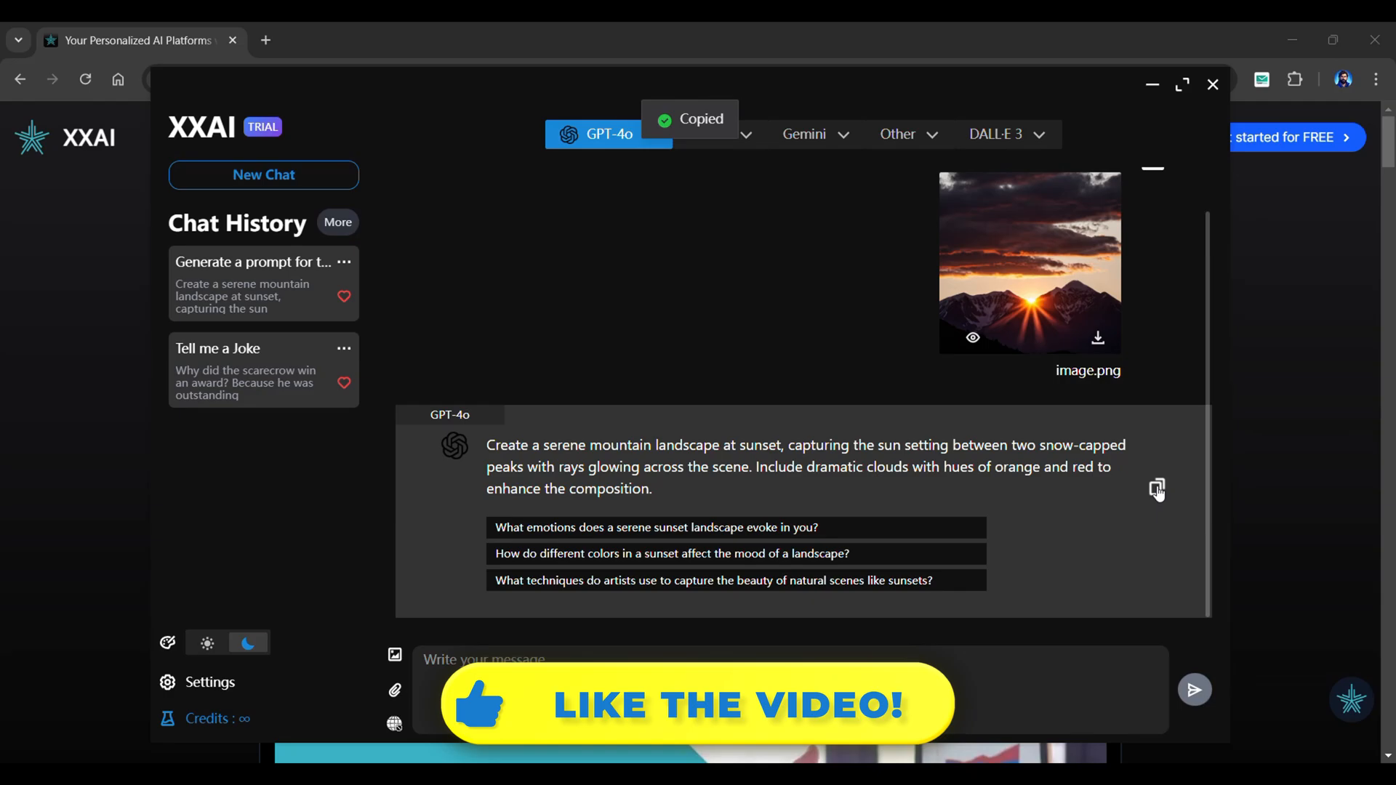
{"action": "left_click", "coordinate": [1004, 134]}
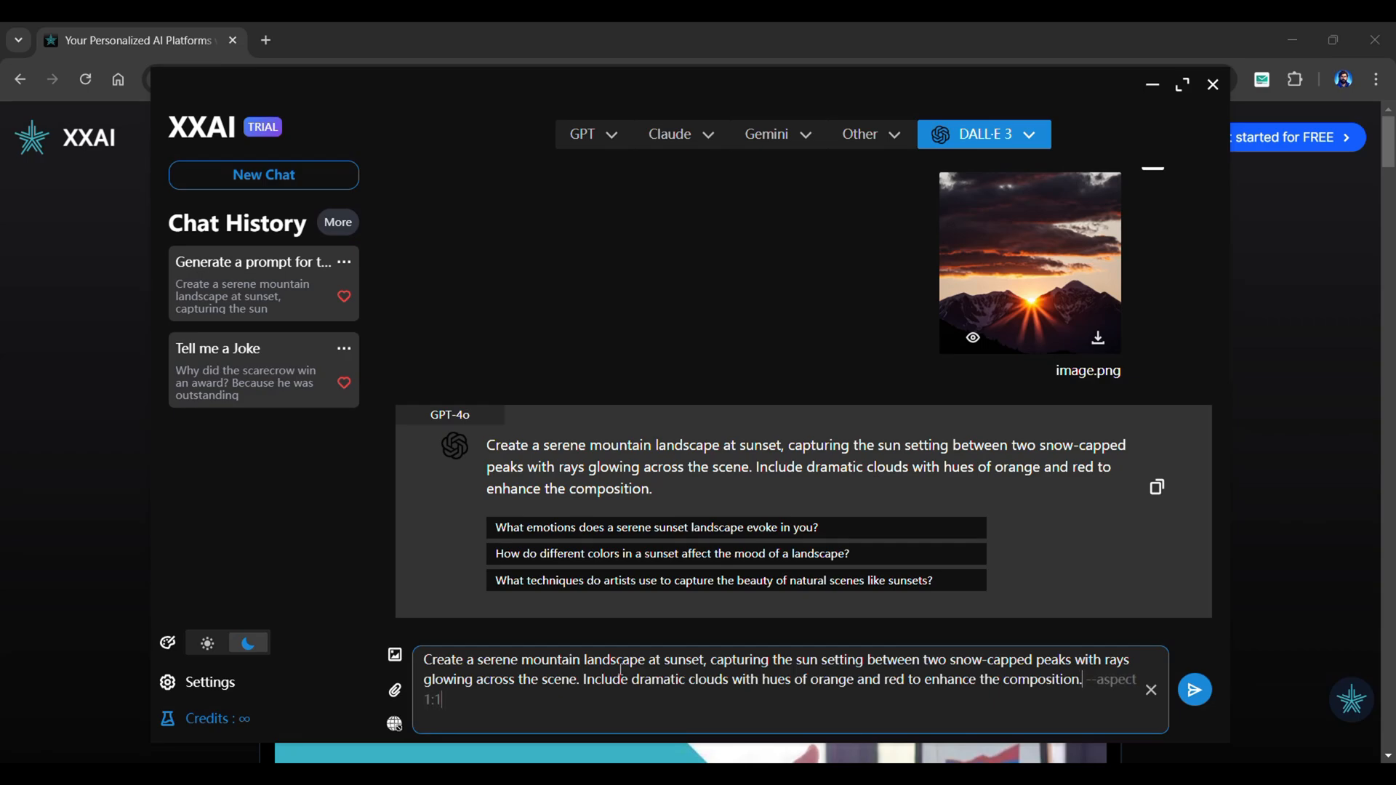
{"action": "left_click", "coordinate": [1192, 689]}
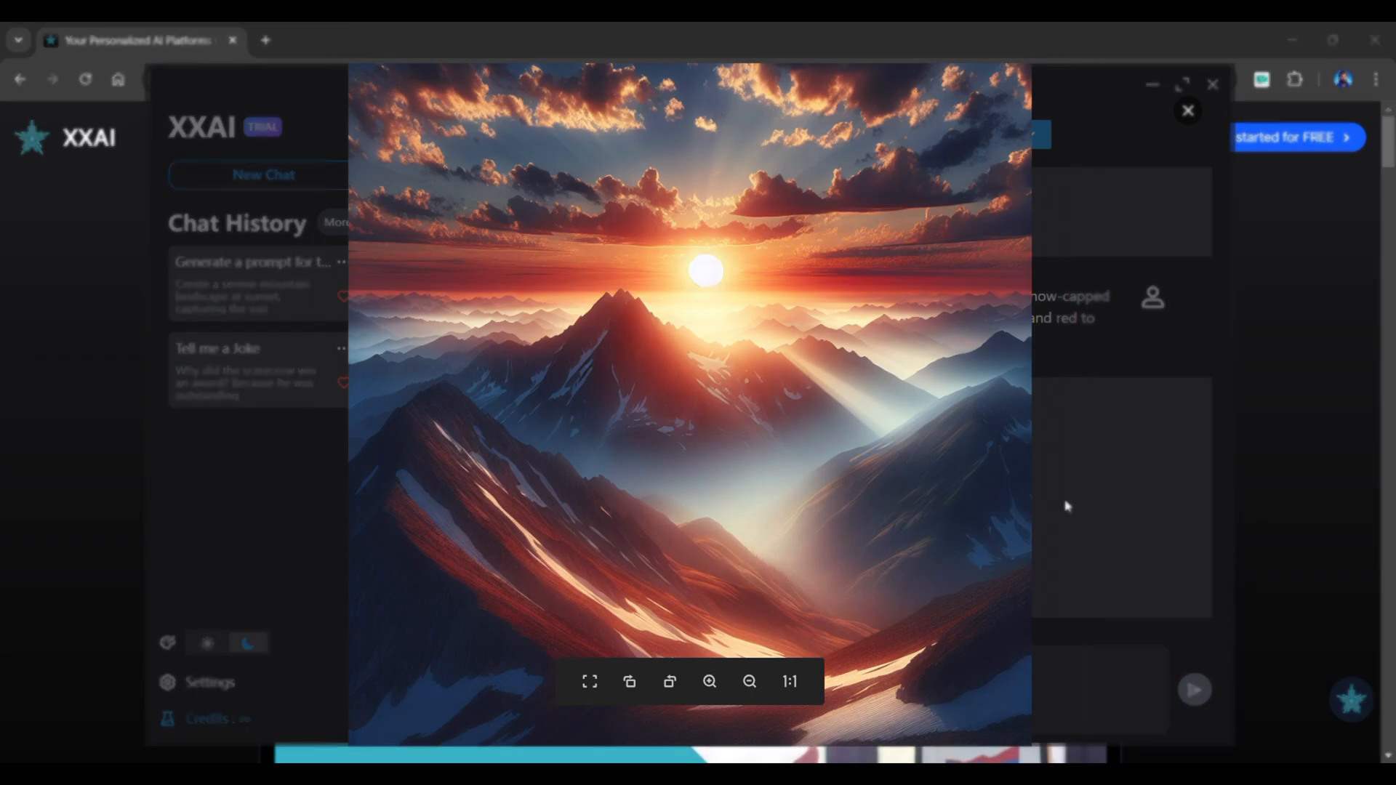
Close the enlarged generated mountain-sunset image
{"action": "left_click", "coordinate": [1187, 111]}
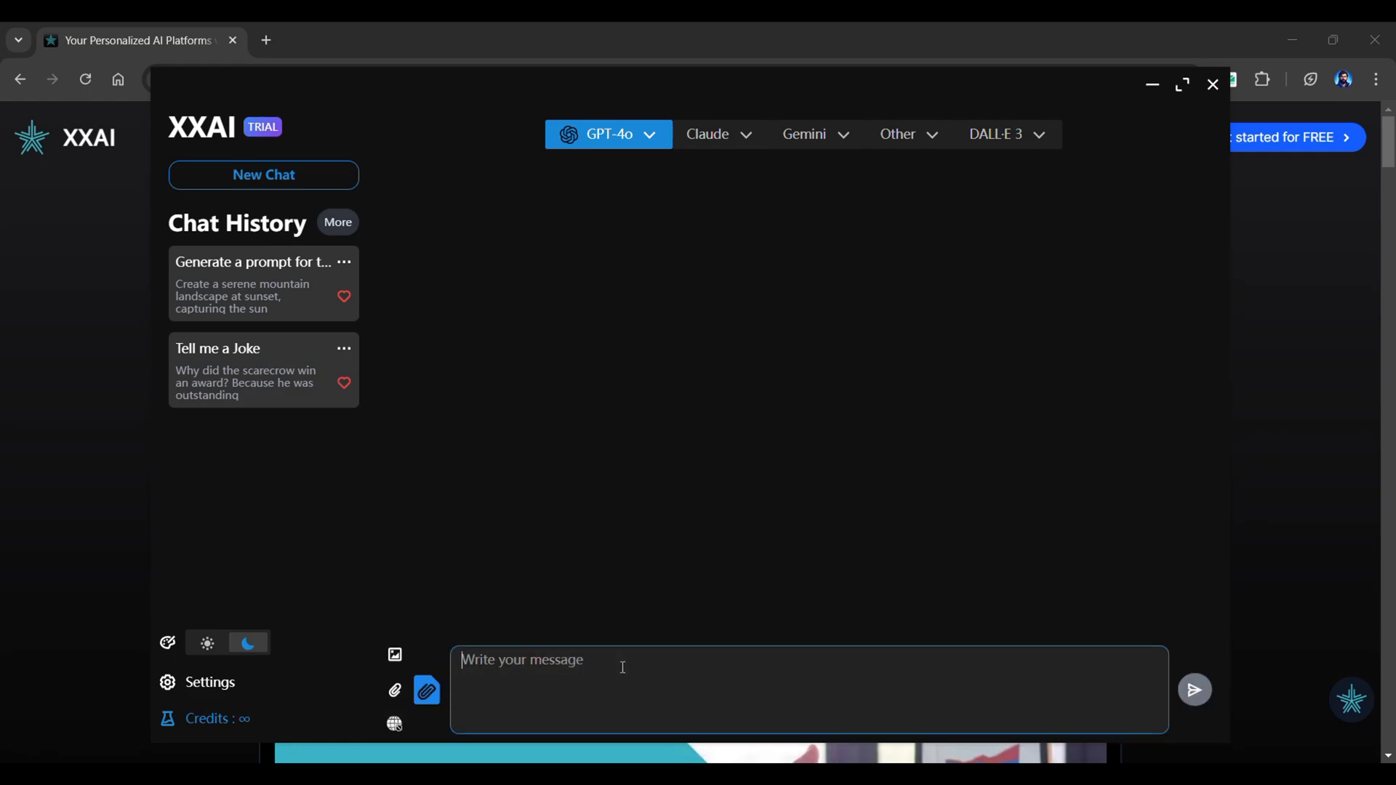
{"action": "left_click", "coordinate": [1192, 690]}
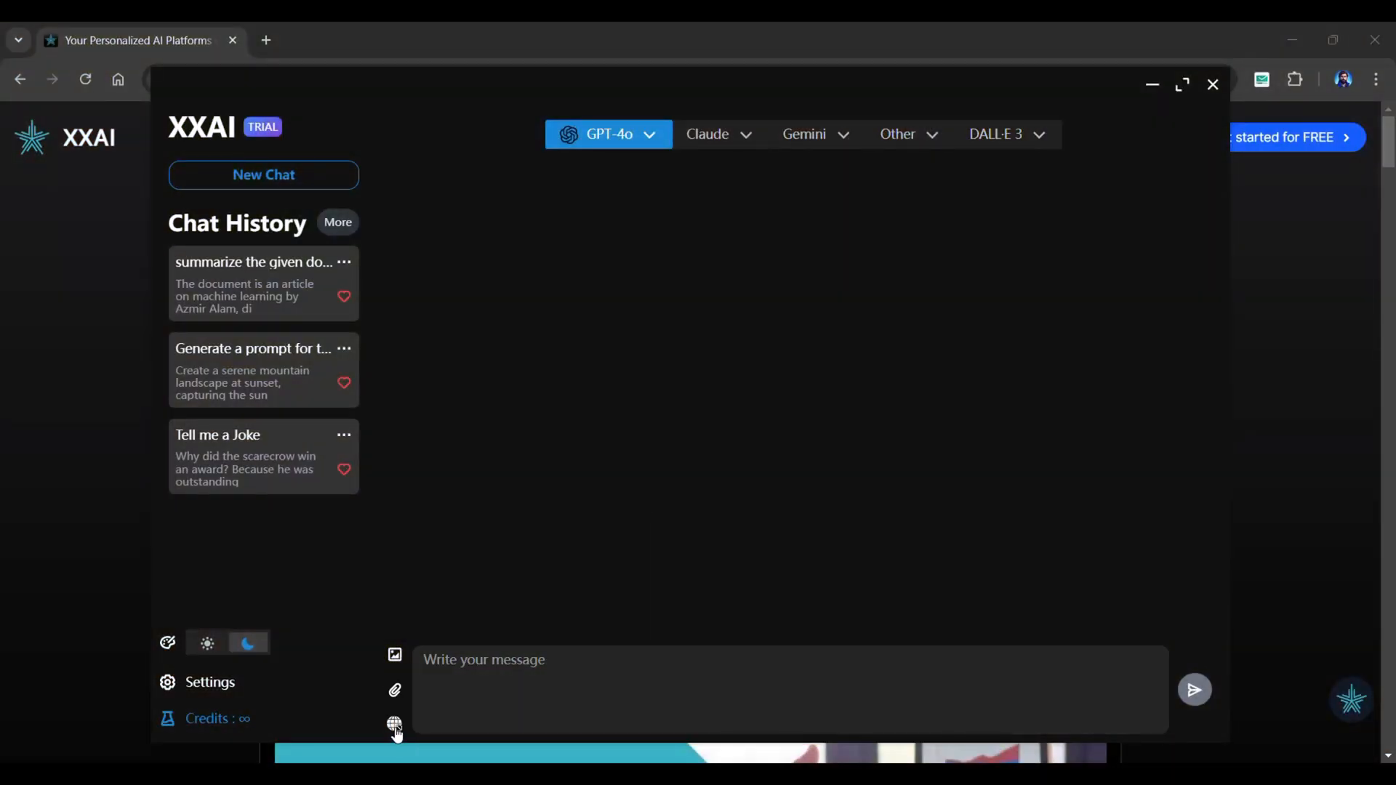
Activate Web Browsing Mode, confirm its notice, and begin a web-searched question
{"action": "left_click", "coordinate": [394, 724]}
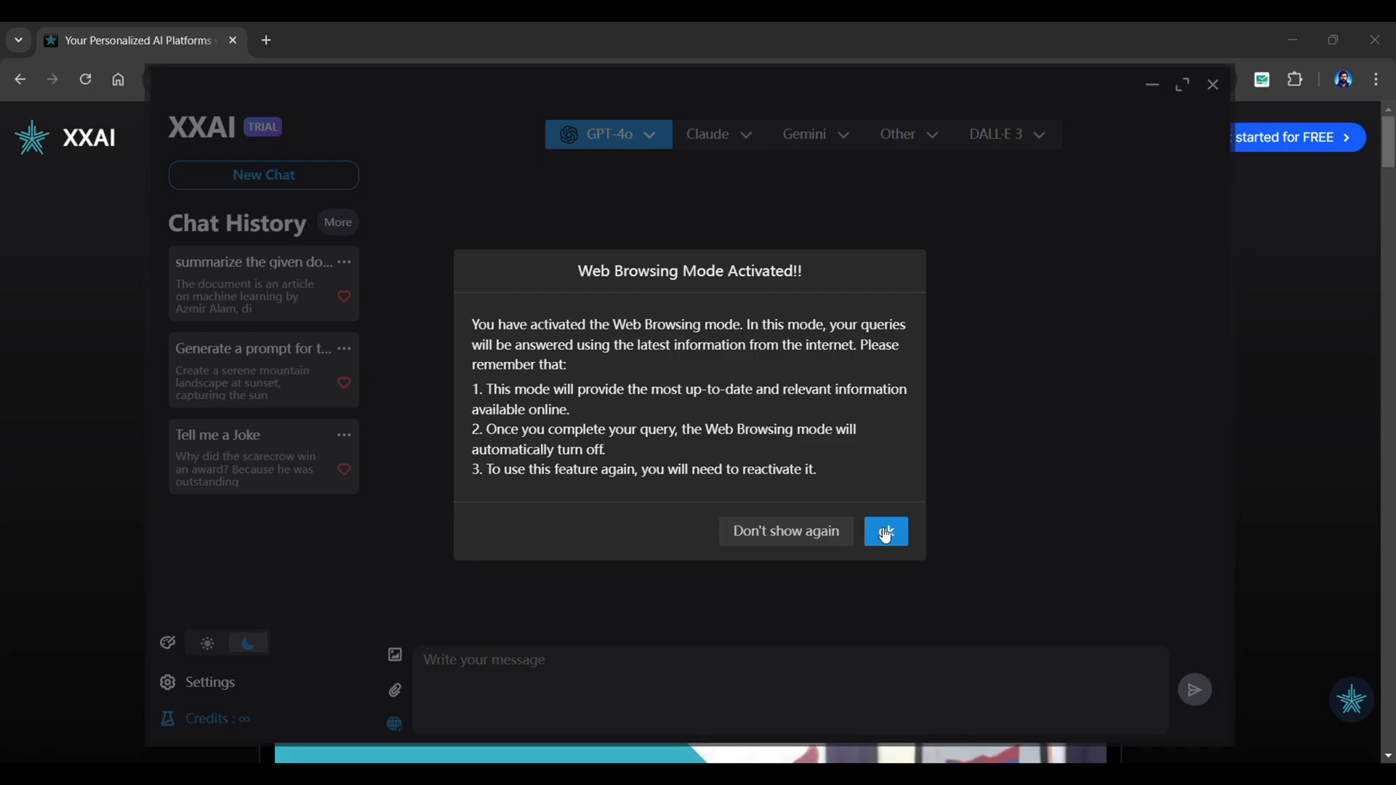
{"action": "left_click", "coordinate": [885, 531]}
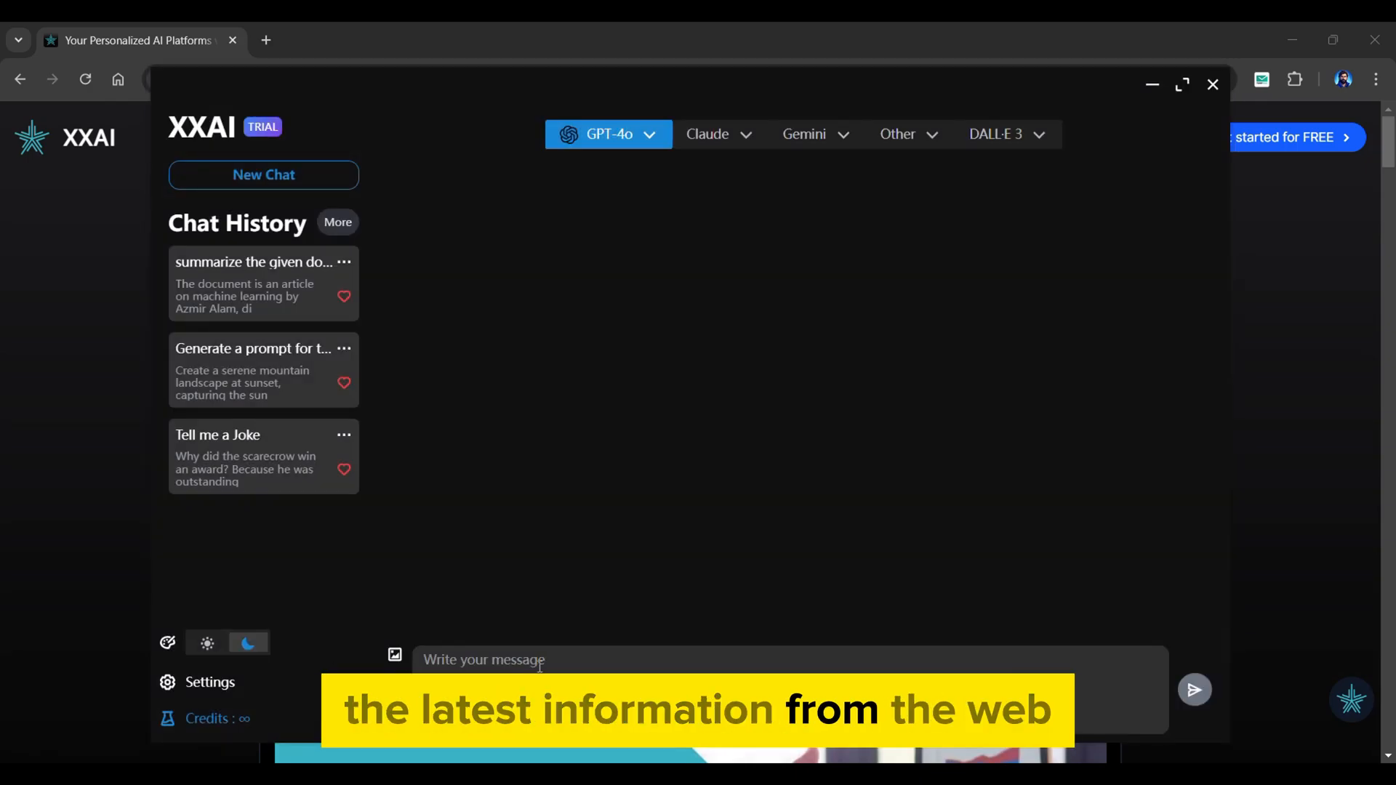
{"action": "left_click", "coordinate": [1194, 689]}
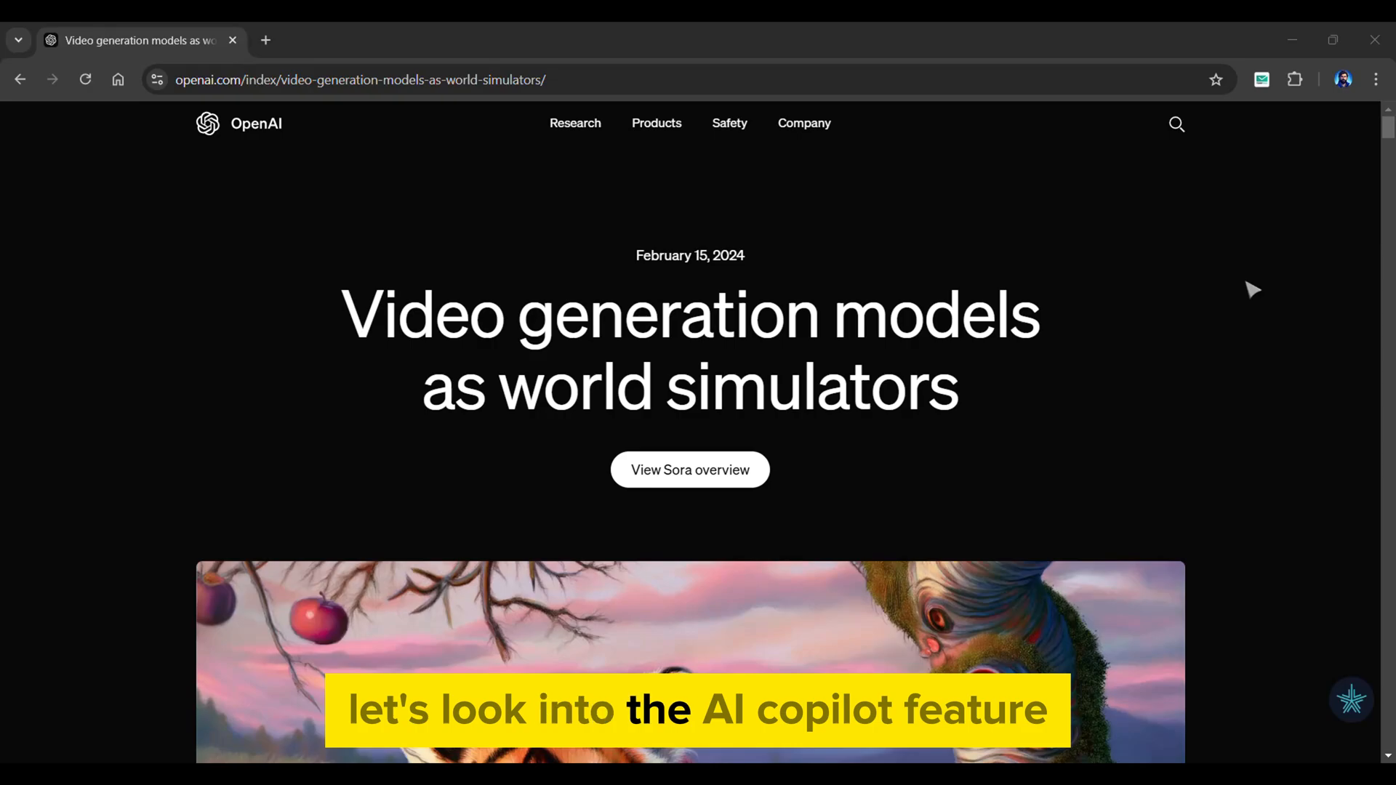
Summon Ask AI on the selected Sora technical-report paragraphs and choose a response language
{"action": "scroll", "scroll_direction": "down", "scroll_amount": 3}
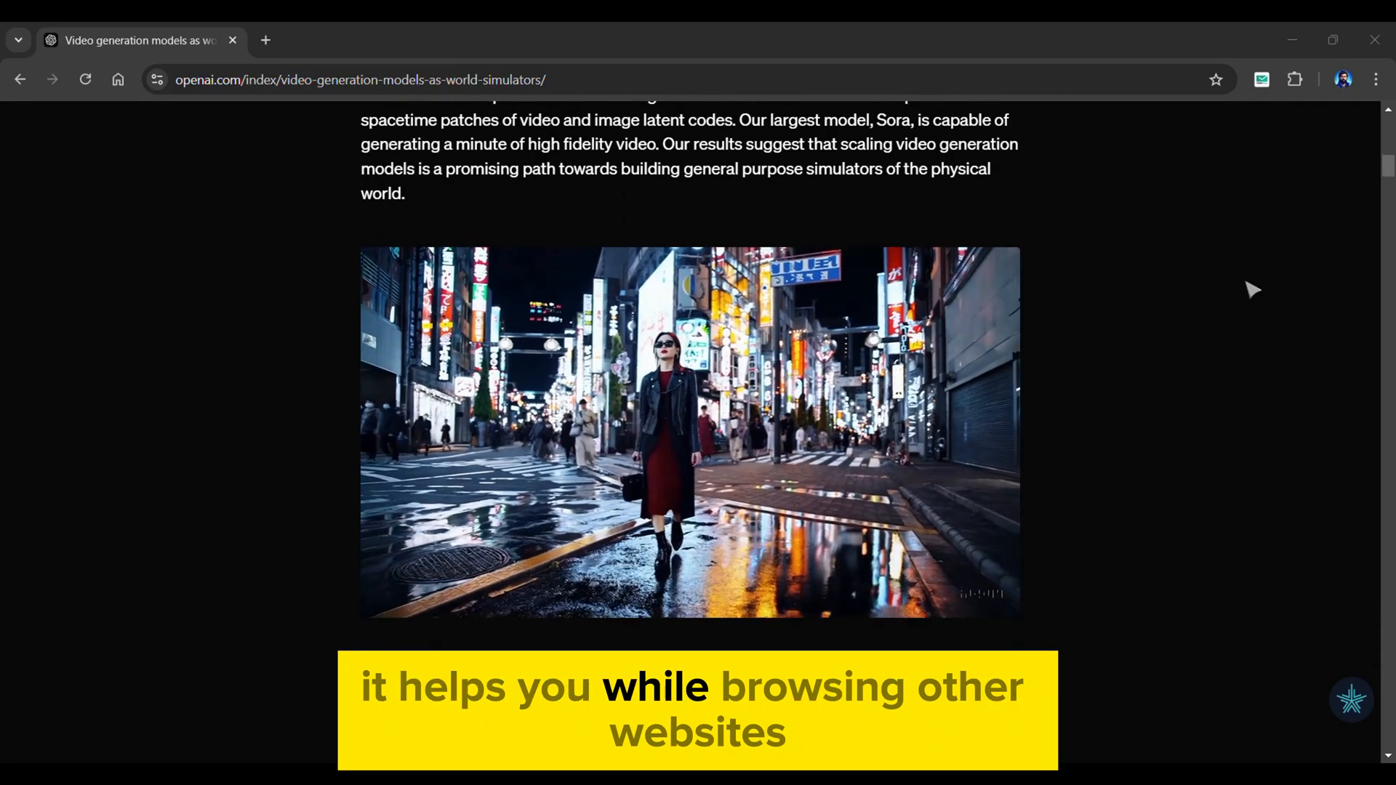
{"action": "scroll", "scroll_direction": "down", "scroll_amount": 3}
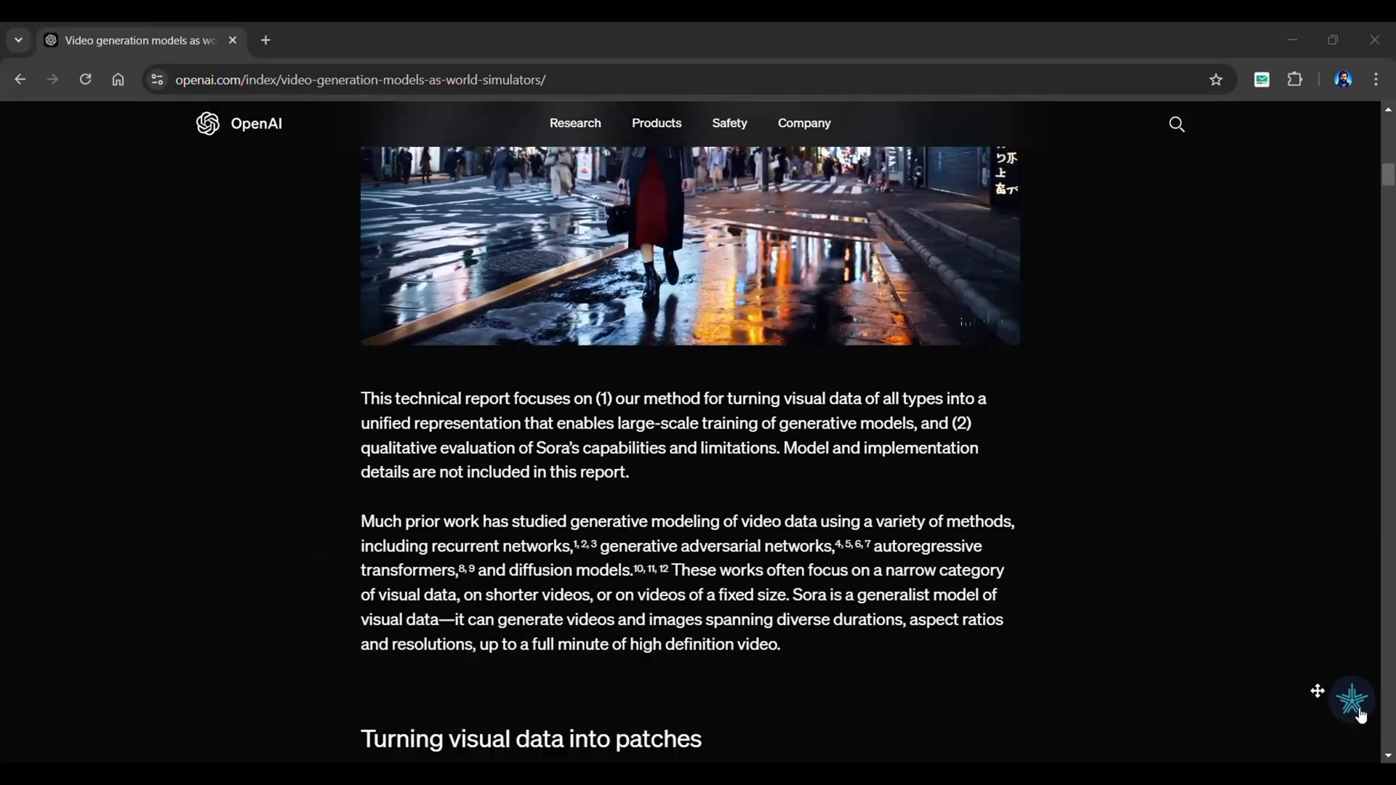
{"action": "left_click", "coordinate": [1350, 699]}
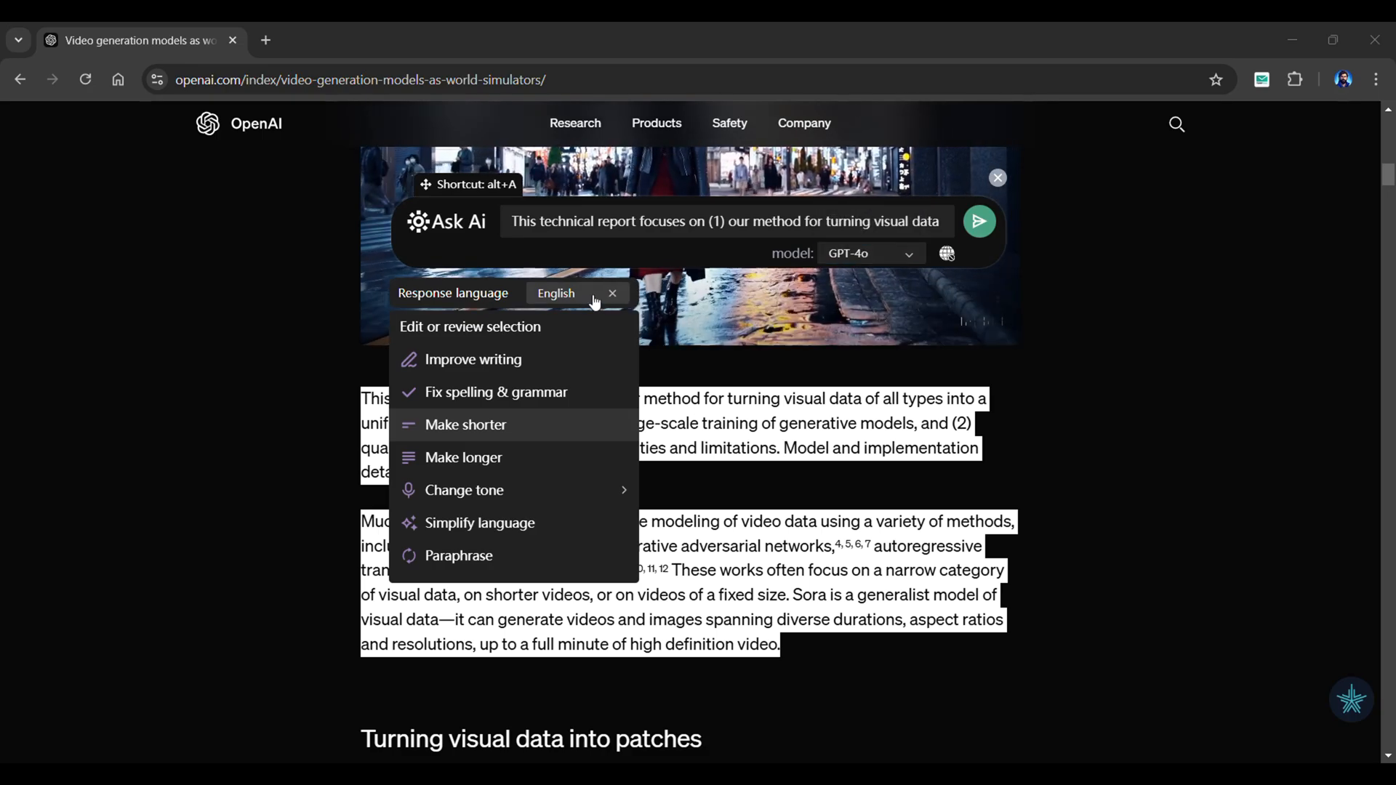
{"action": "left_click", "coordinate": [577, 293]}
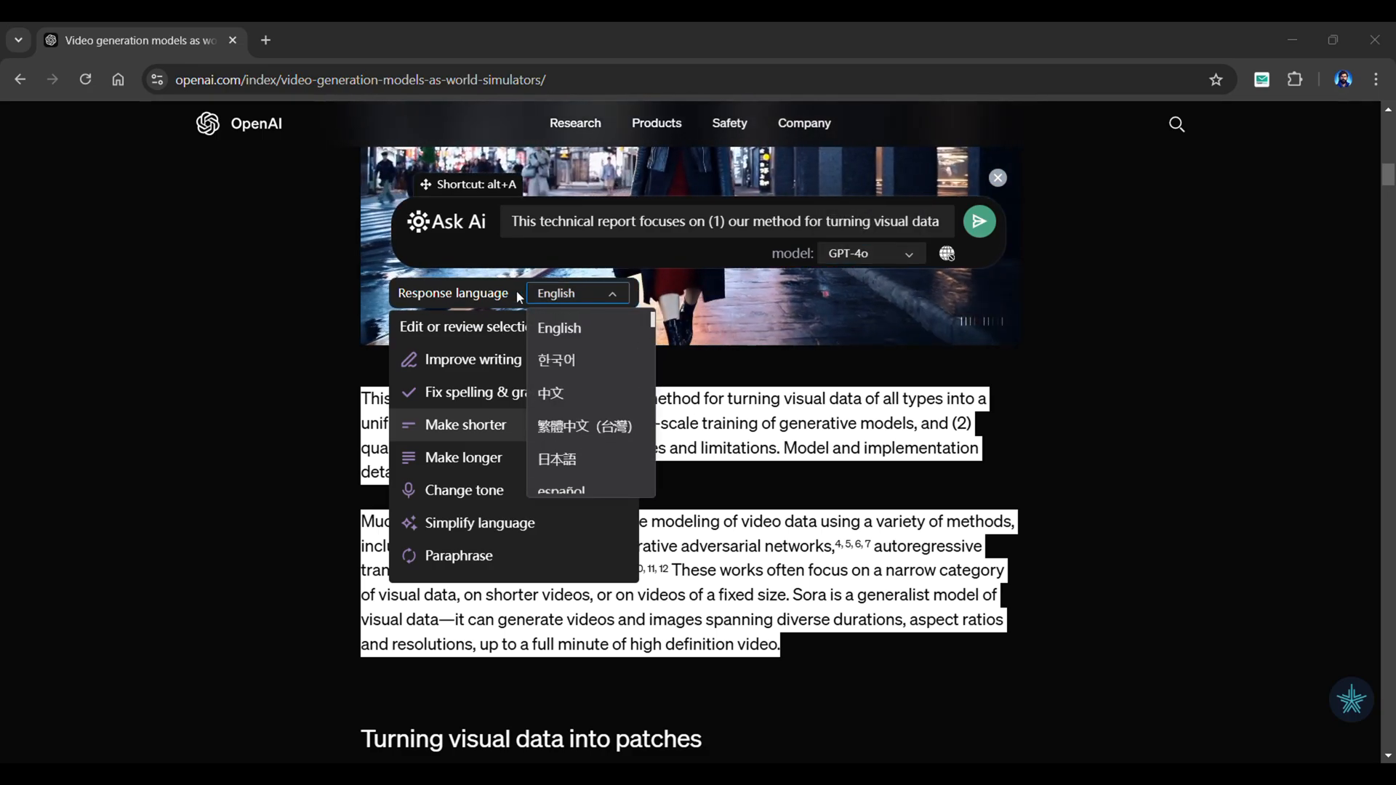
{"action": "left_click", "coordinate": [478, 522]}
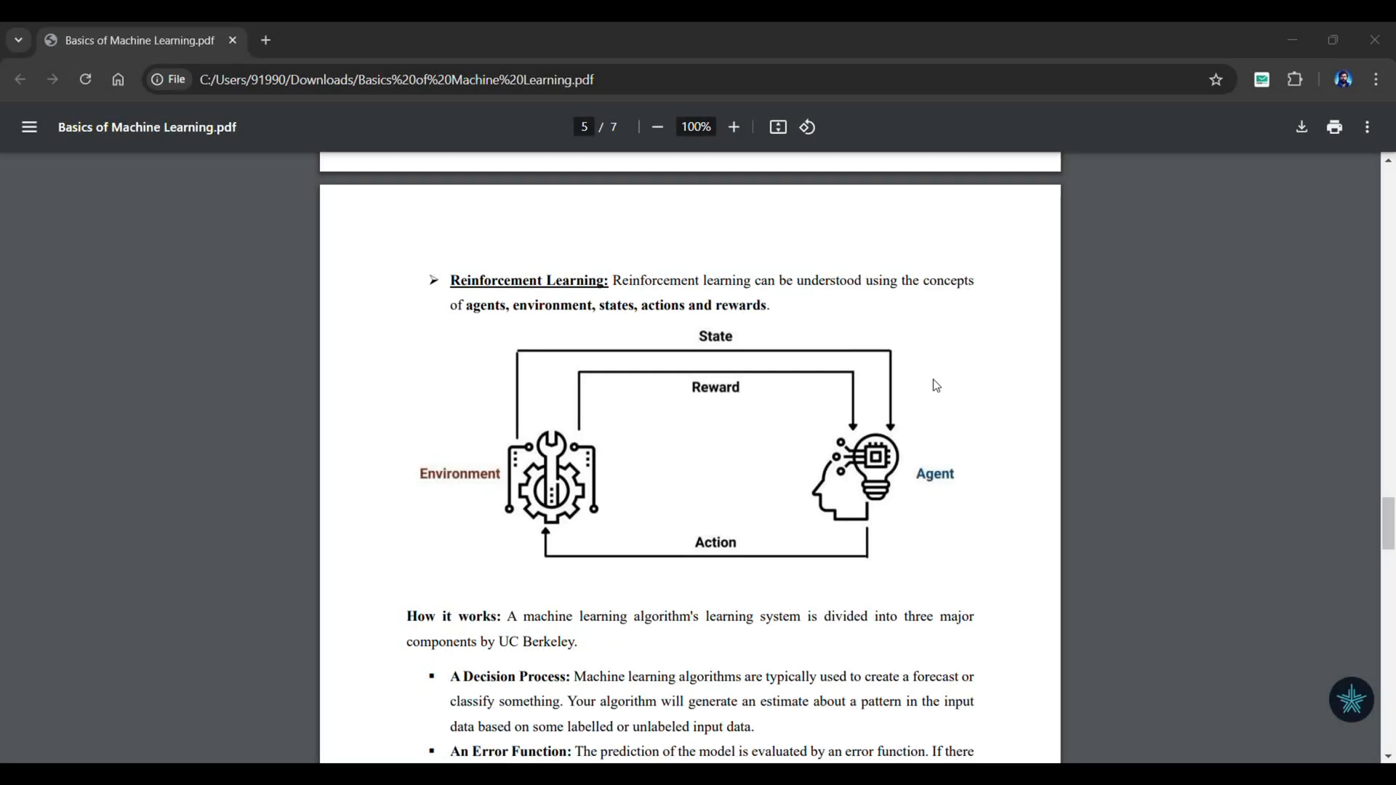
Run 'Explain this' on the PDF's selected 'How it works' passage and review the explanation
{"action": "scroll", "scroll_direction": "down", "scroll_amount": 3}
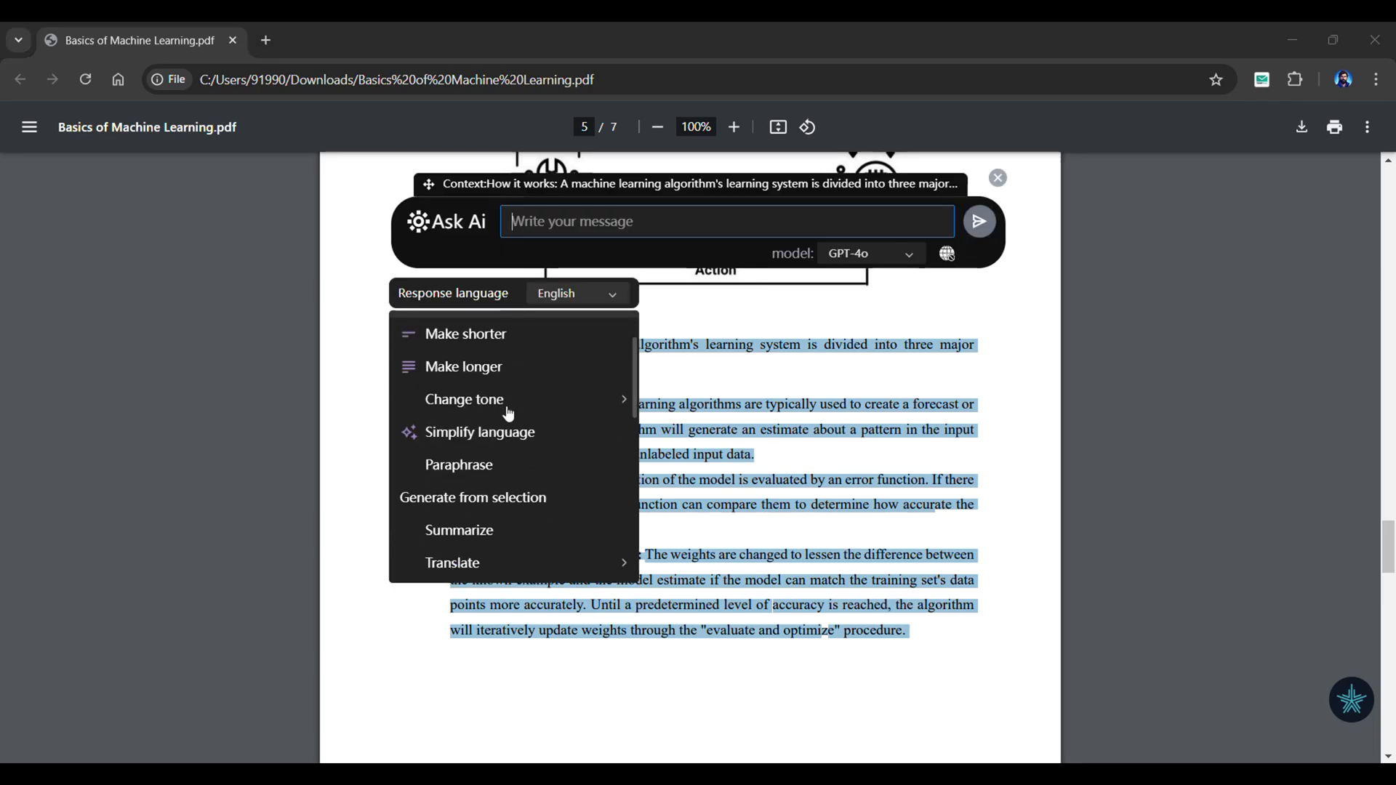
{"action": "scroll", "scroll_direction": "down", "scroll_amount": 3}
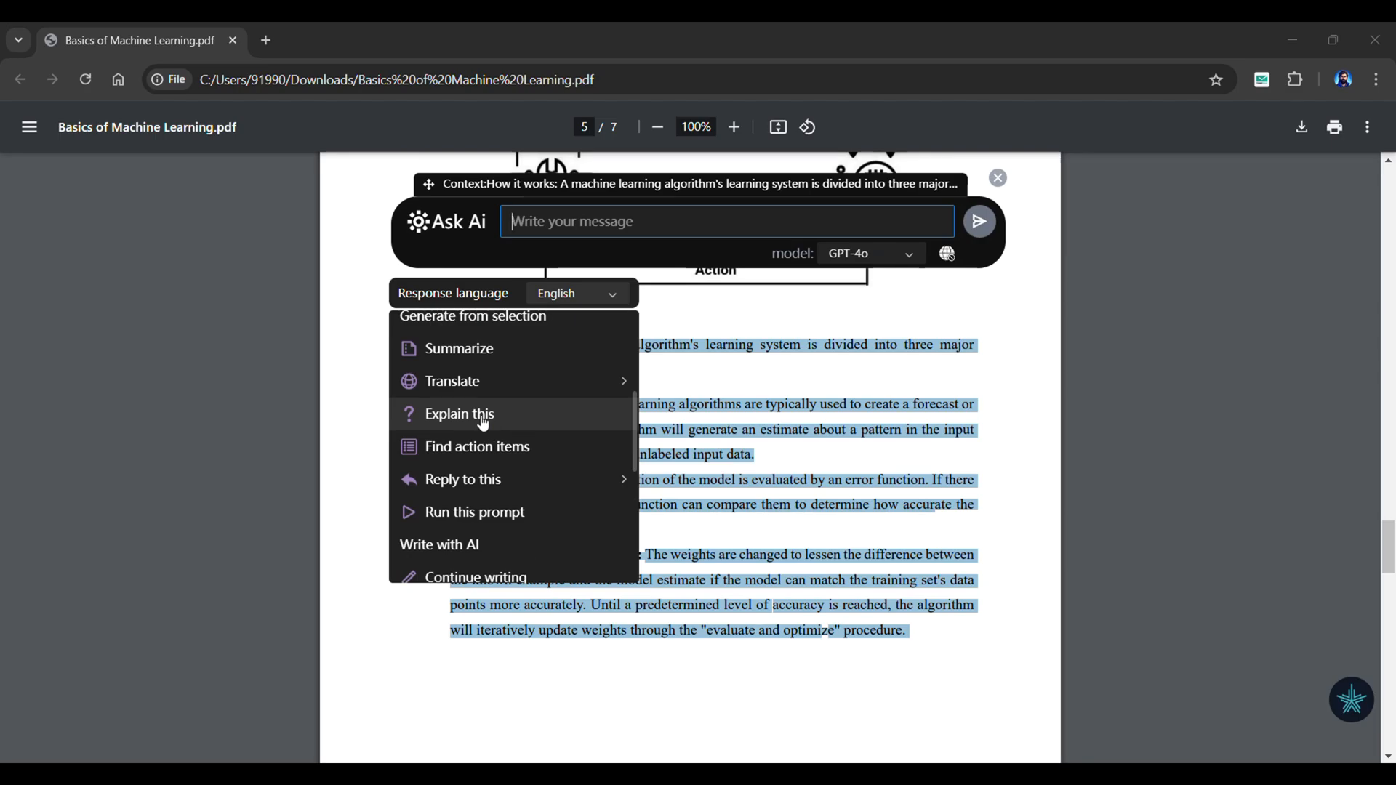
{"action": "left_click", "coordinate": [458, 415]}
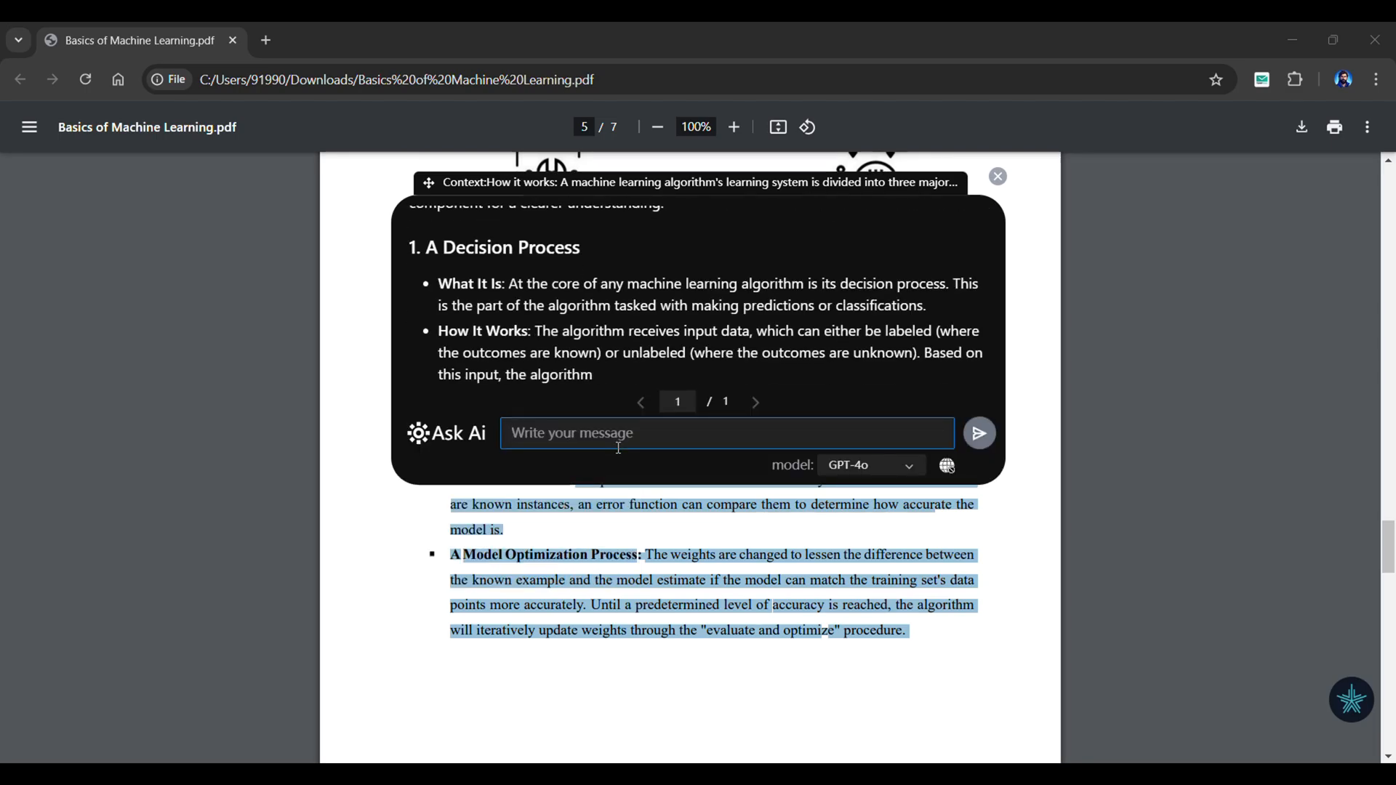
{"action": "scroll", "scroll_direction": "down", "scroll_amount": 3}
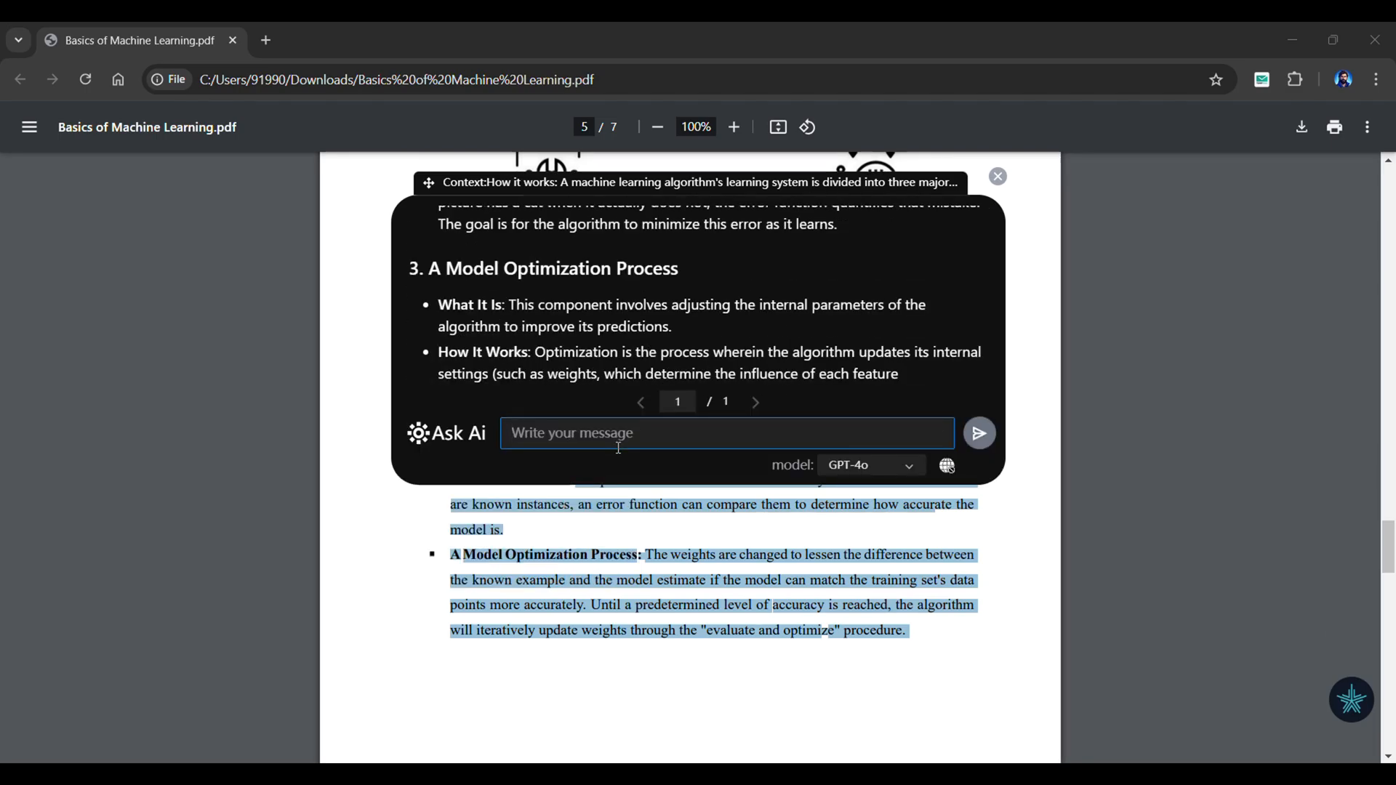
{"action": "scroll", "scroll_direction": "up", "scroll_amount": 3}
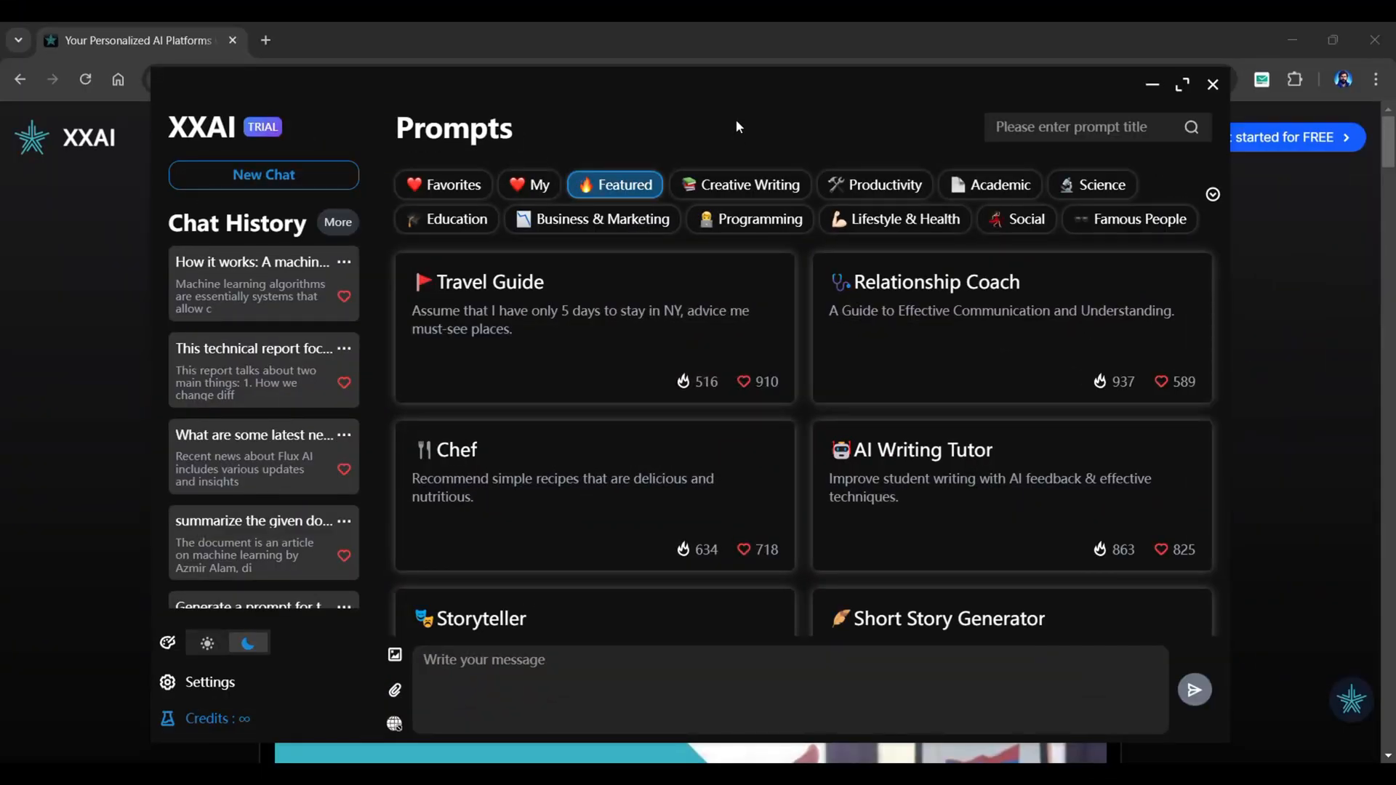
Pick the YouTube Script Creator prompt, set the topic to 'earning money using AI', and send it
{"action": "left_click", "coordinate": [1211, 193]}
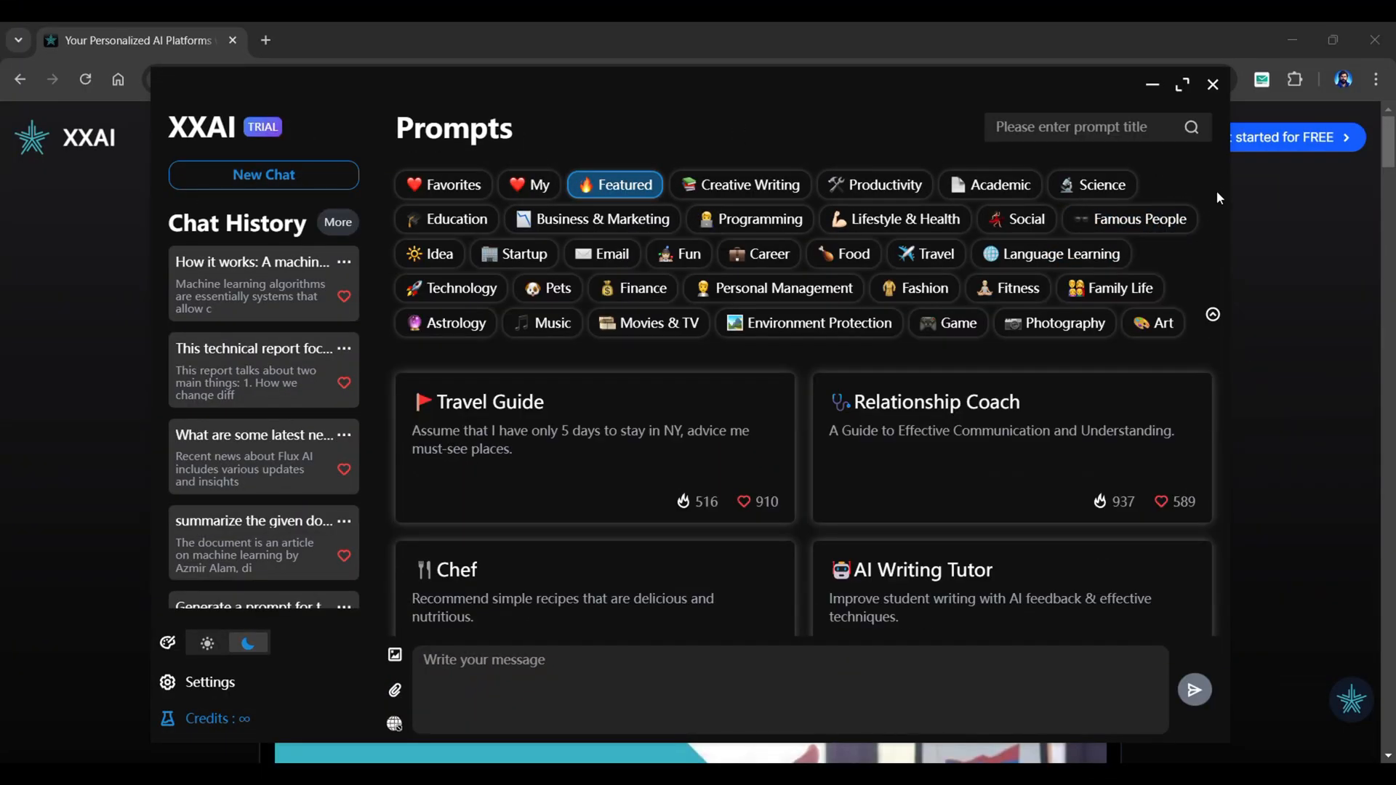
{"action": "scroll", "scroll_direction": "down", "scroll_amount": 3}
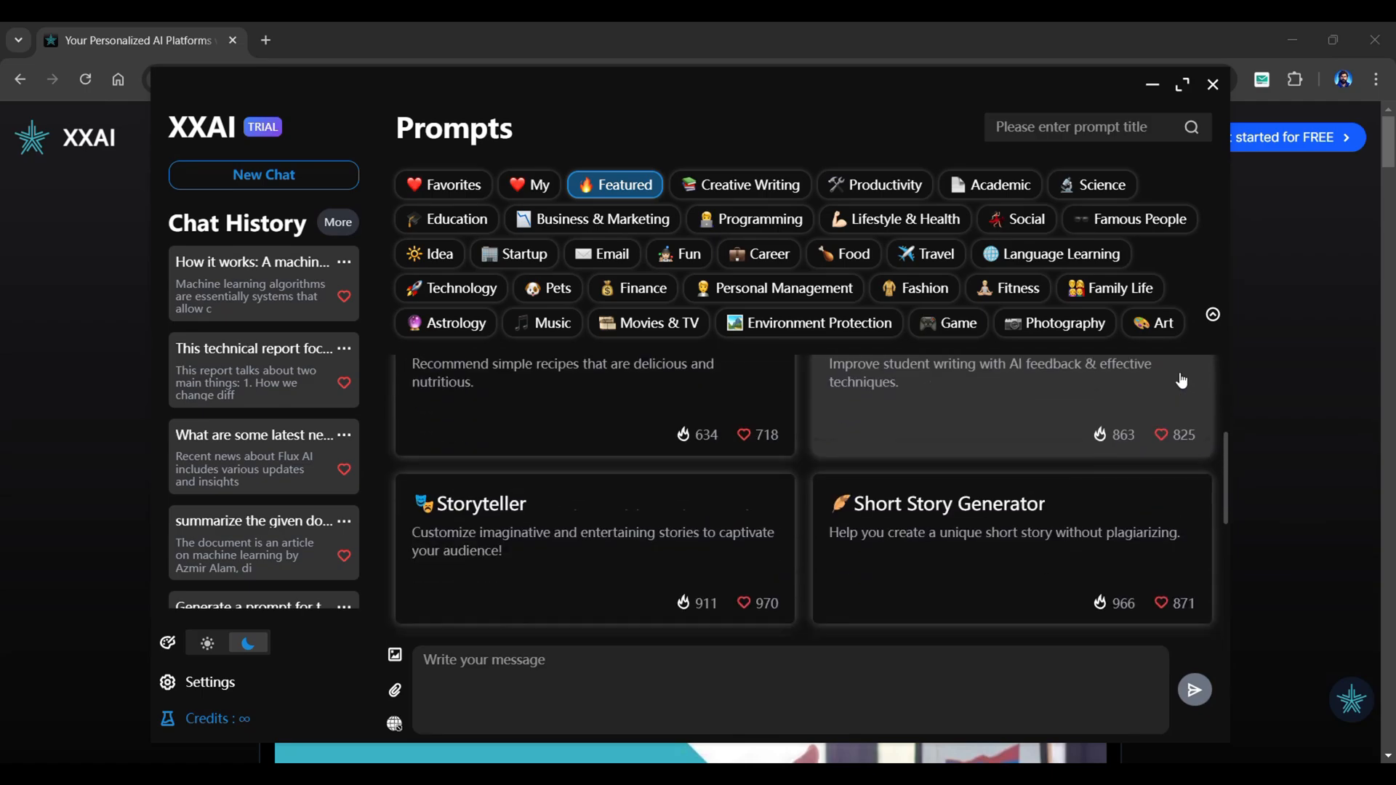
{"action": "scroll", "scroll_direction": "down", "scroll_amount": 3}
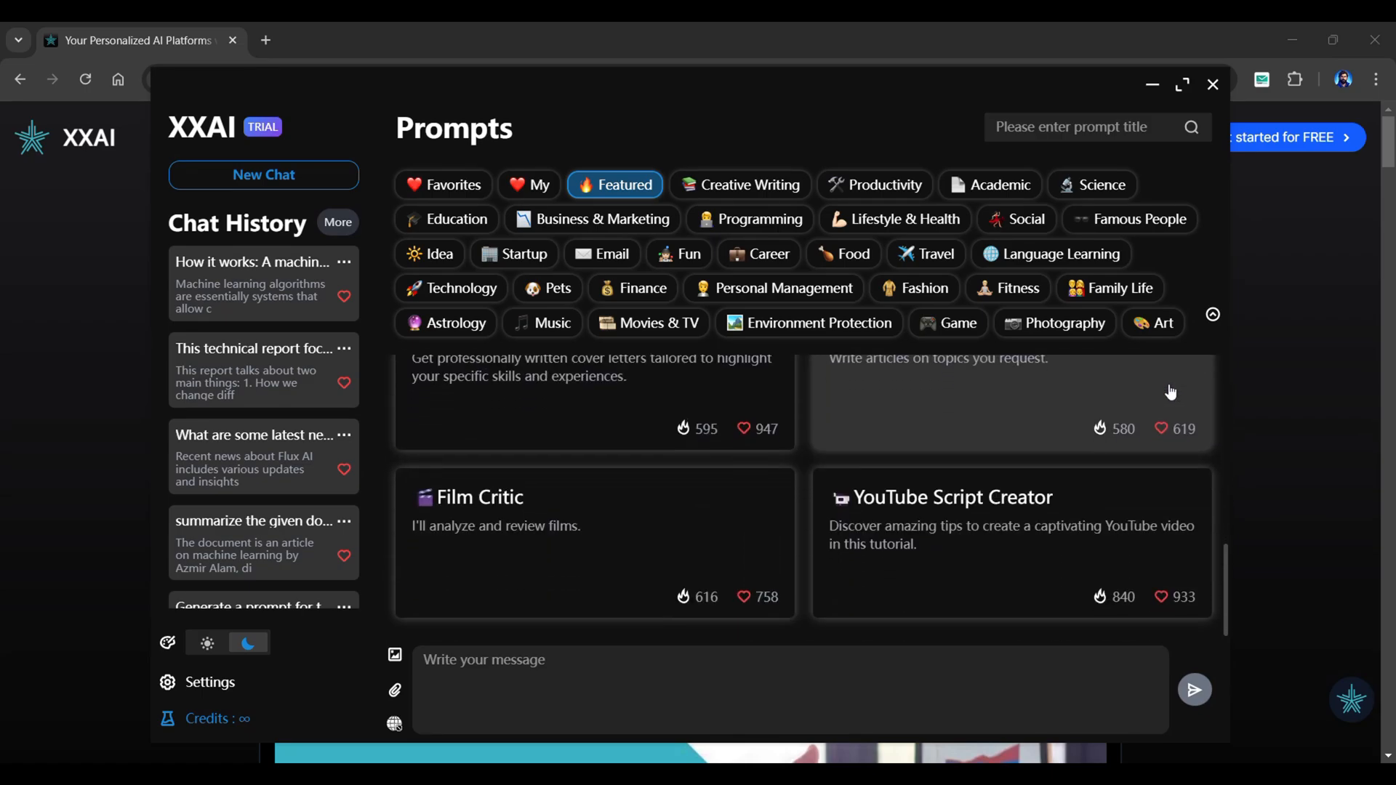
{"action": "mouse_move", "coordinate": [908, 541]}
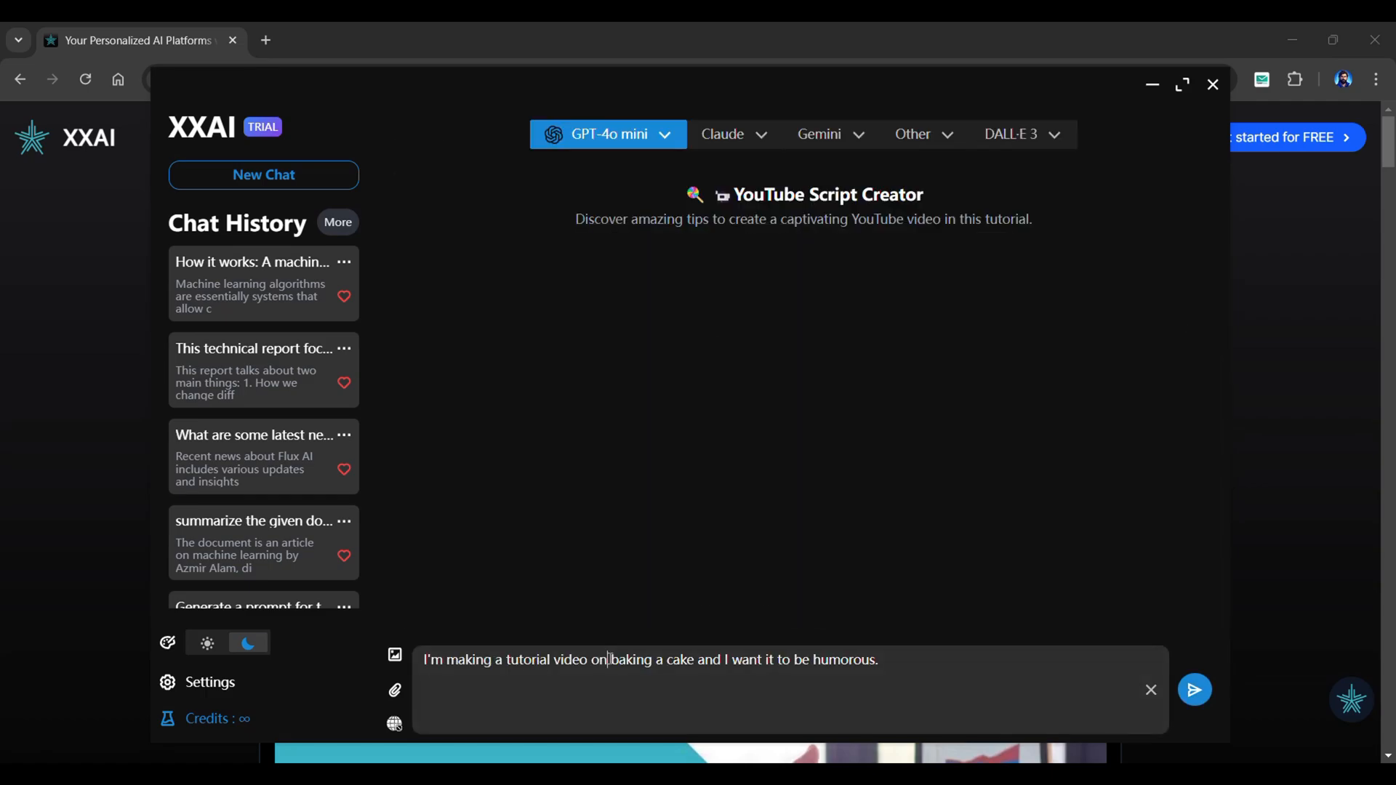
{"action": "type", "text": "earning money using"}
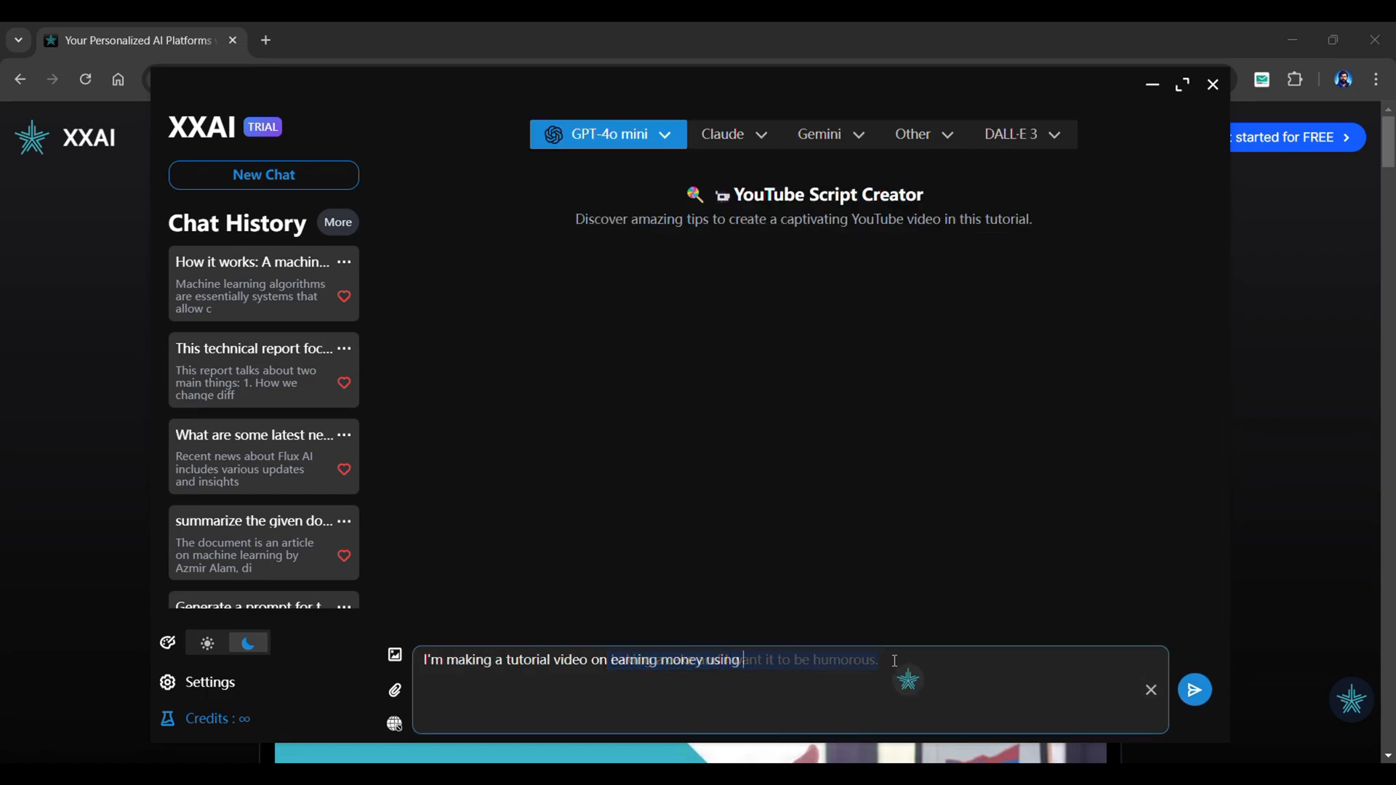
{"action": "left_click", "coordinate": [1193, 689]}
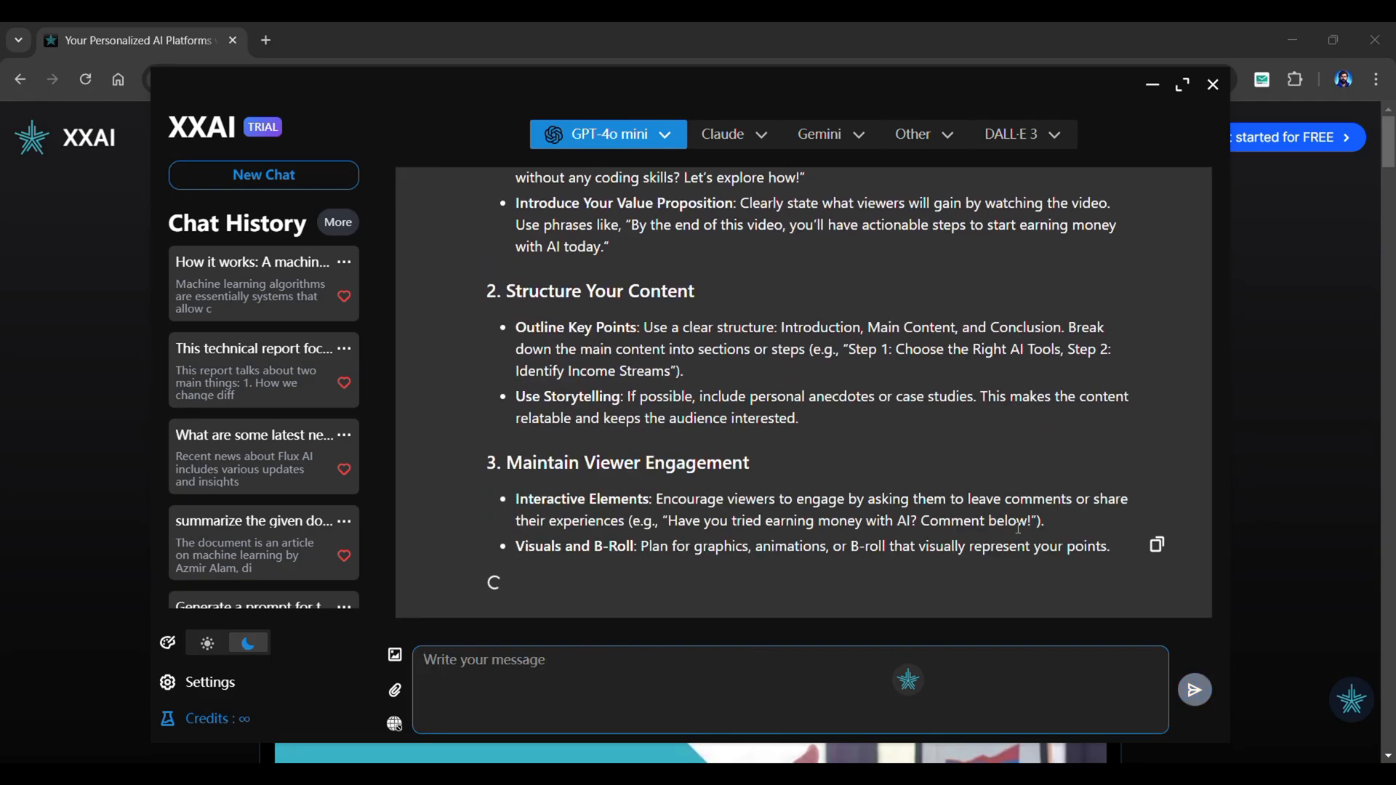
{"action": "scroll", "scroll_direction": "down", "scroll_amount": 3}
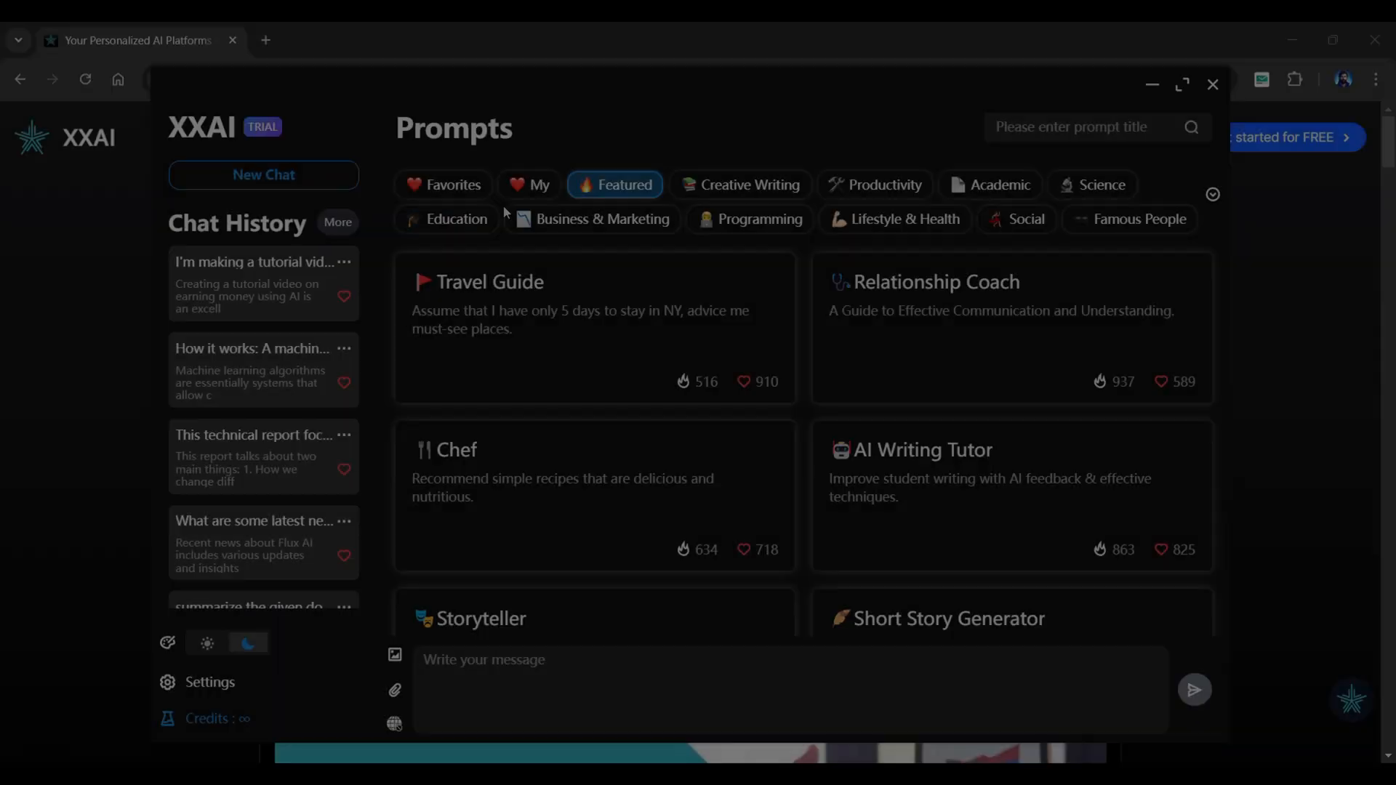
Add a new custom prompt from the My prompts list and create it
{"action": "left_click", "coordinate": [530, 184]}
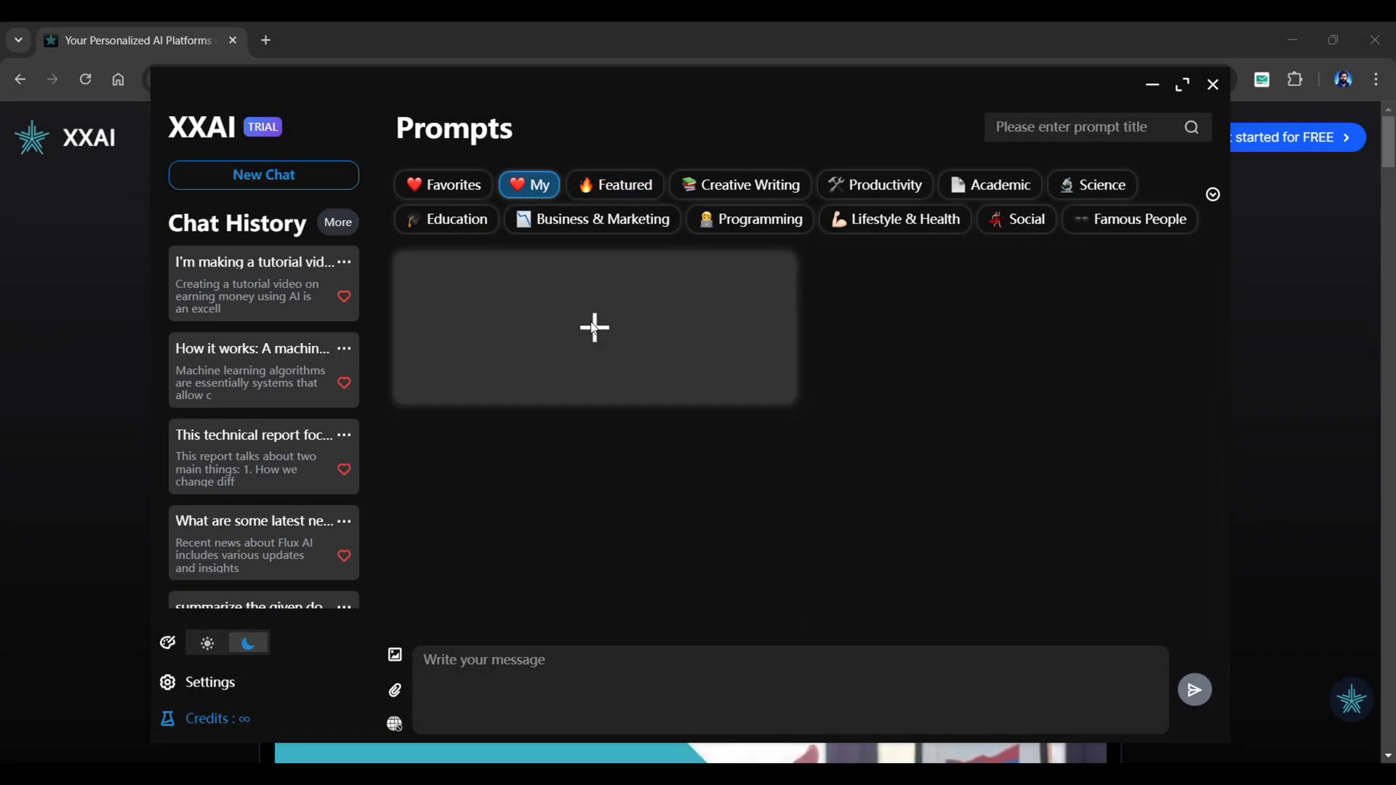
{"action": "left_click", "coordinate": [593, 327]}
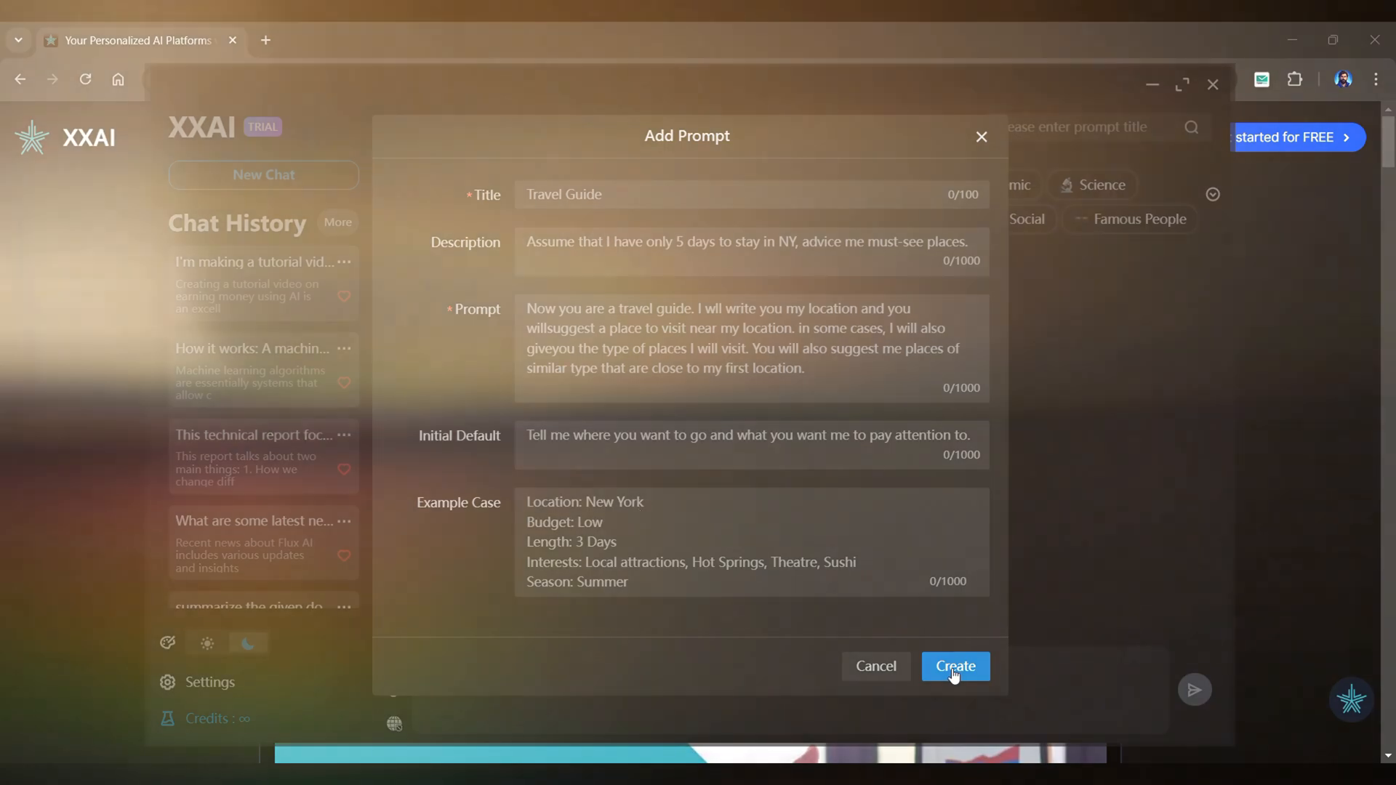
{"action": "left_click", "coordinate": [954, 666]}
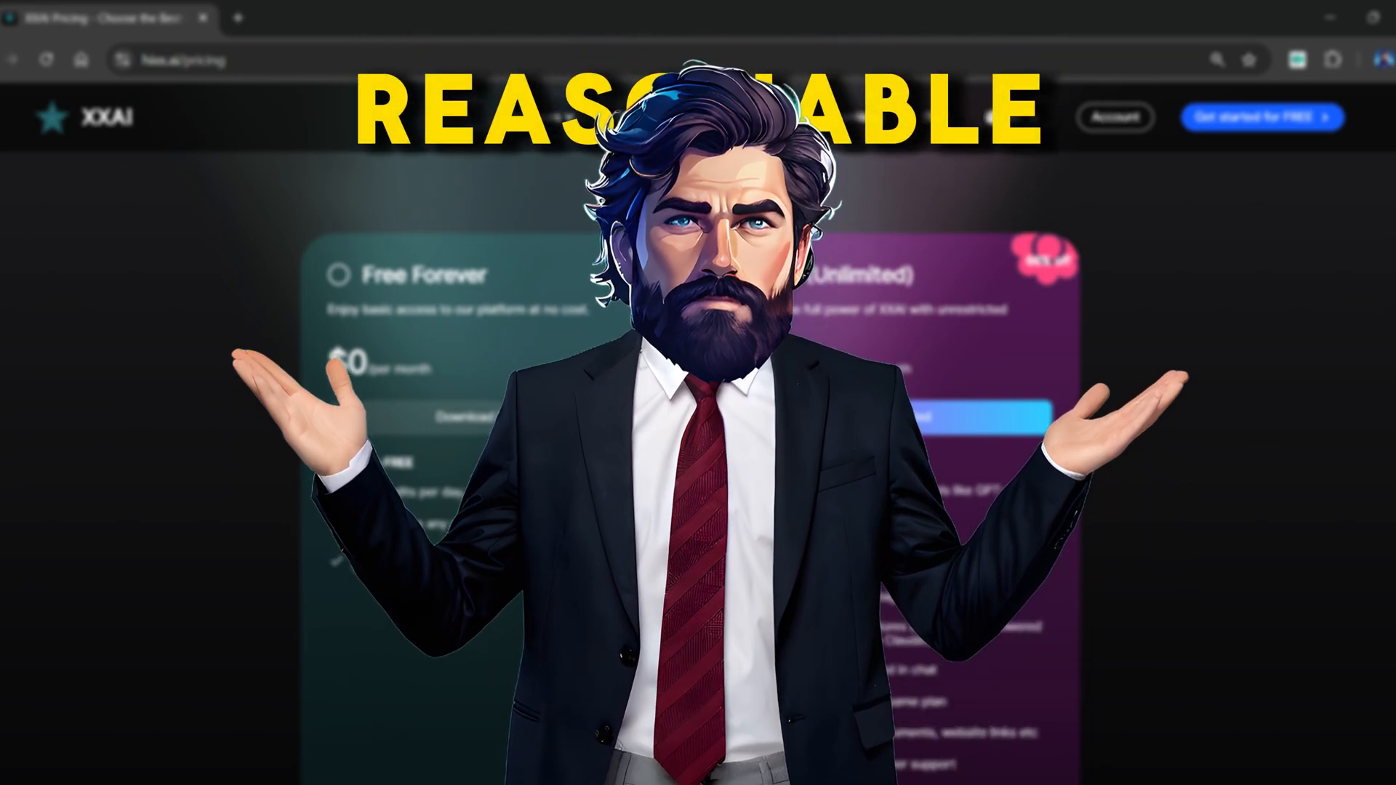
Review the Free and Unlimited pricing plans, then view the account page showing the Free plan
{"action": "left_click", "coordinate": [541, 116]}
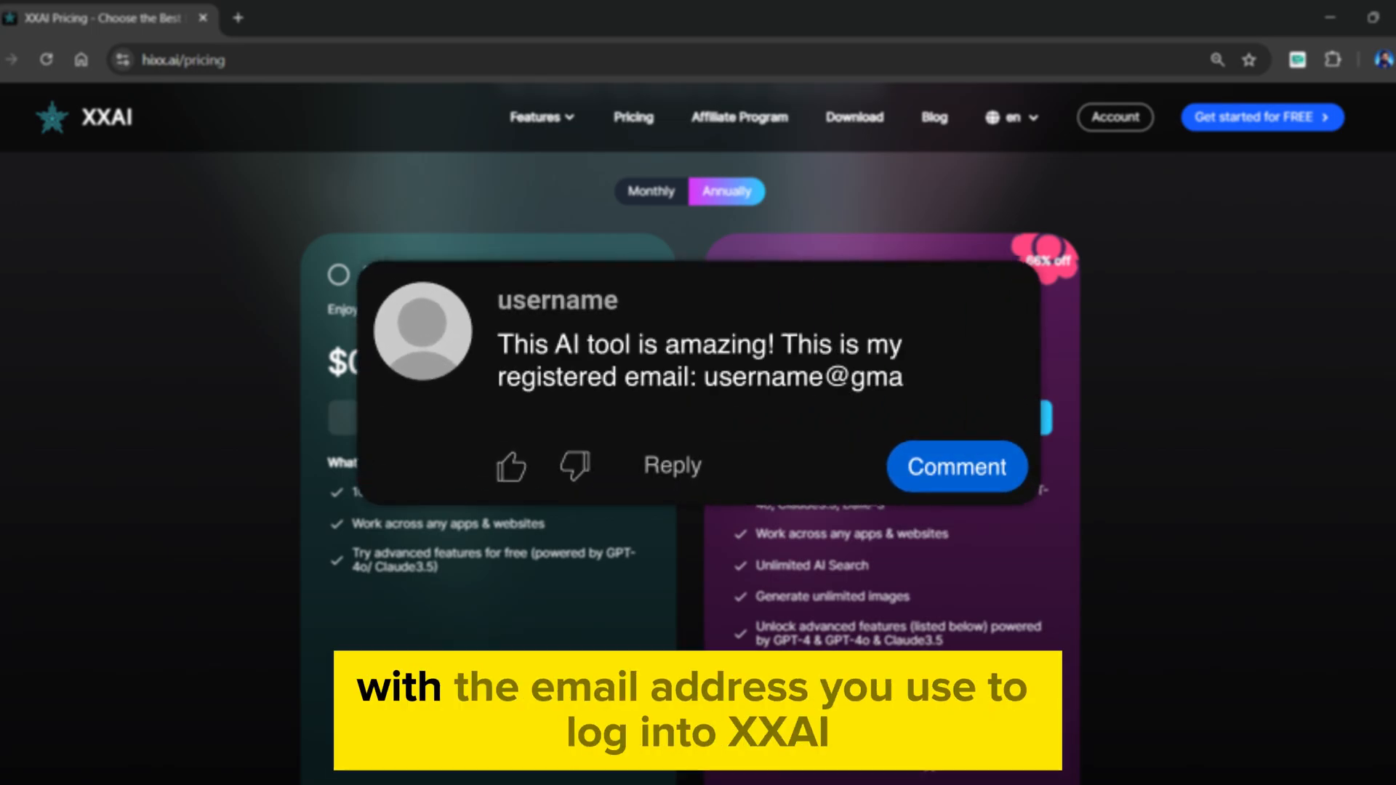
{"action": "left_click", "coordinate": [1153, 120]}
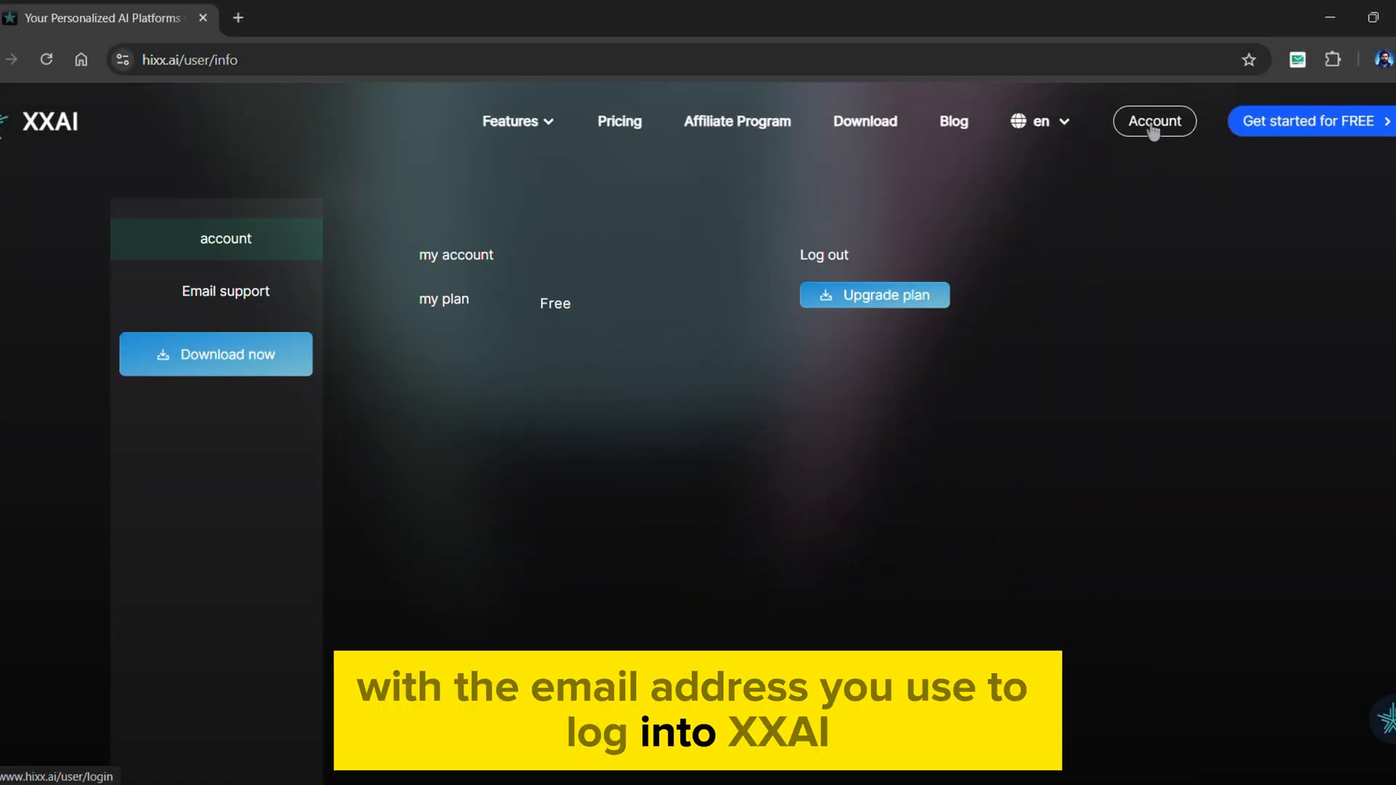